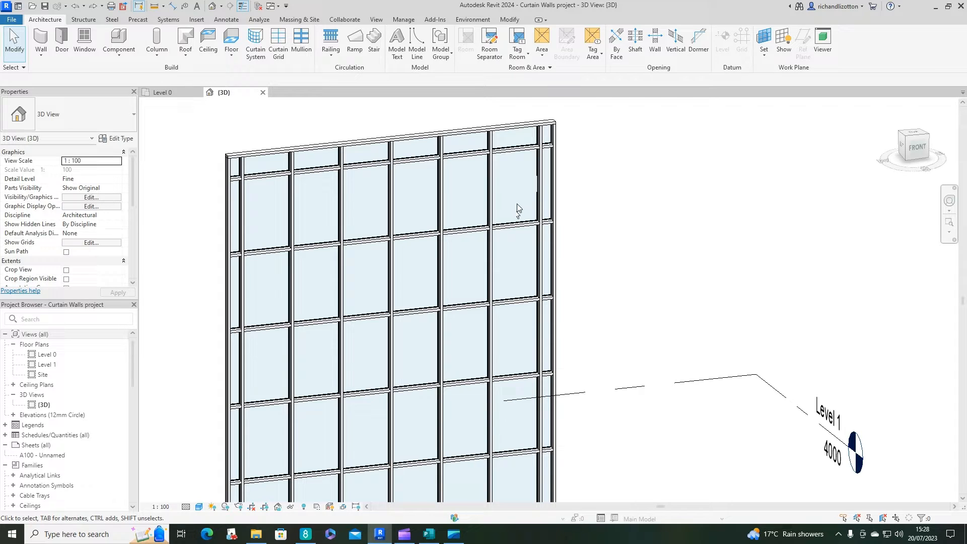
- Select the upper-right glazed panel within the curtain wall
left_click(518, 208)
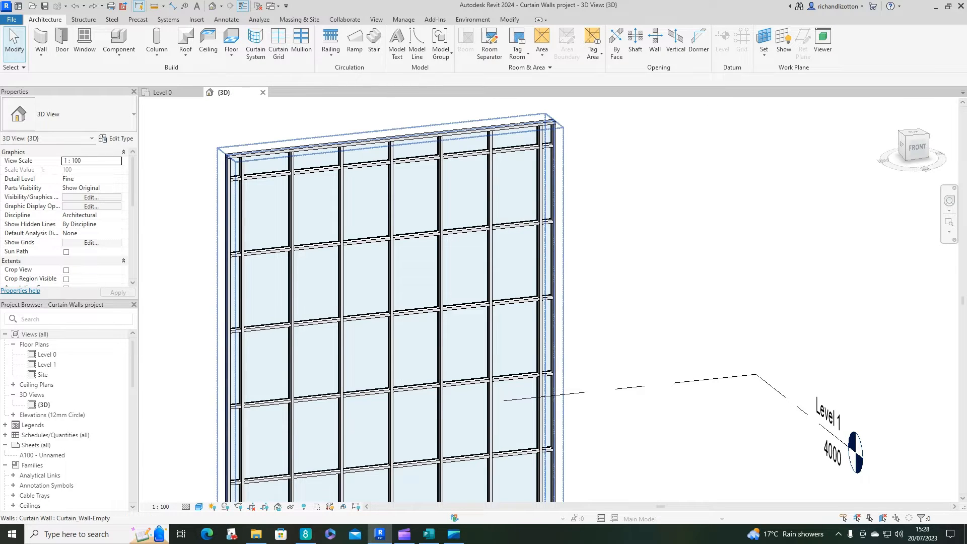
mouse_move(511, 228)
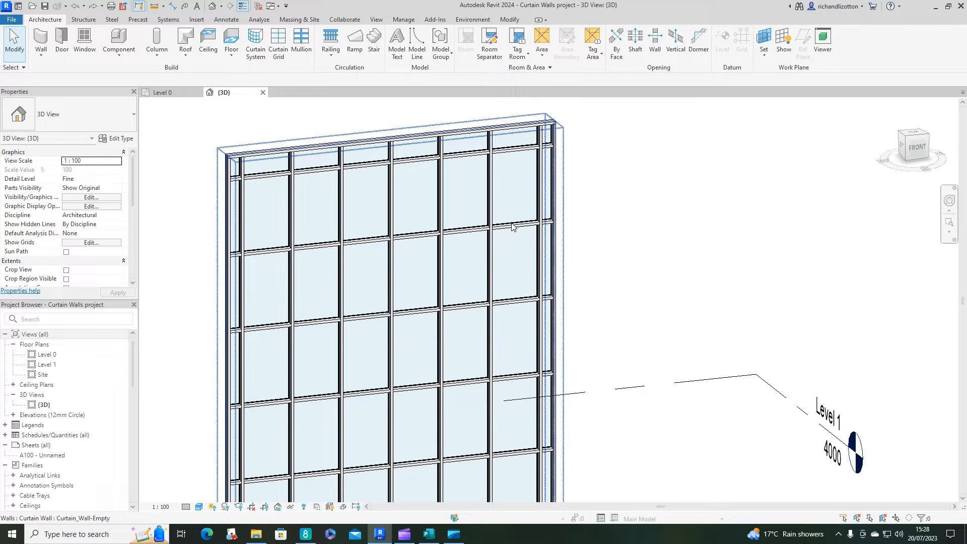
left_click(513, 185)
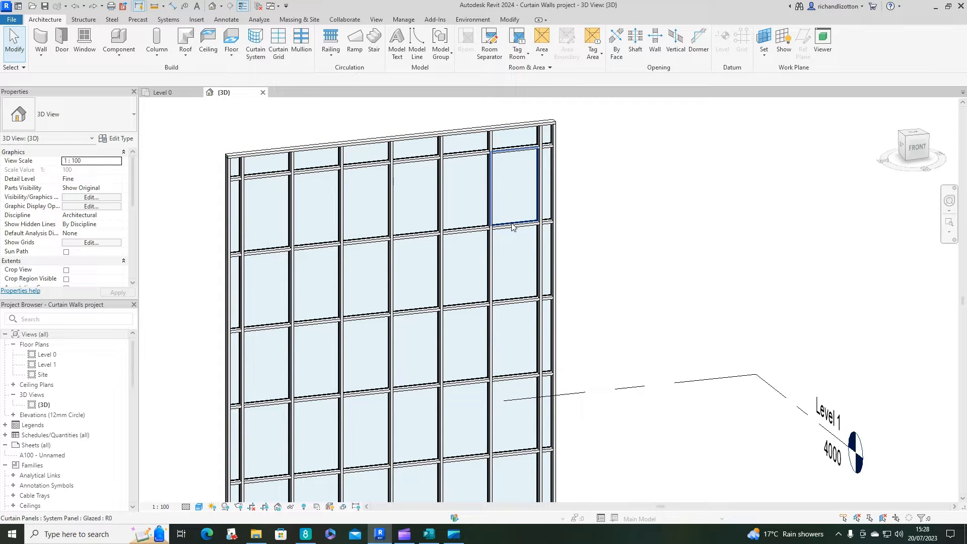
left_click(513, 188)
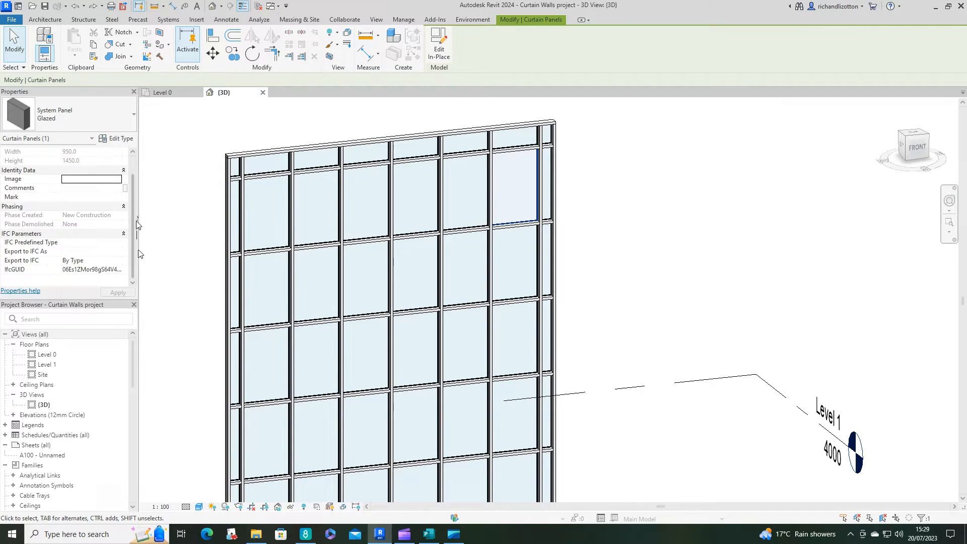
- Raise the glazed panel type's thickness to 35, then zoom and orbit toward the panel edge
left_click(120, 138)
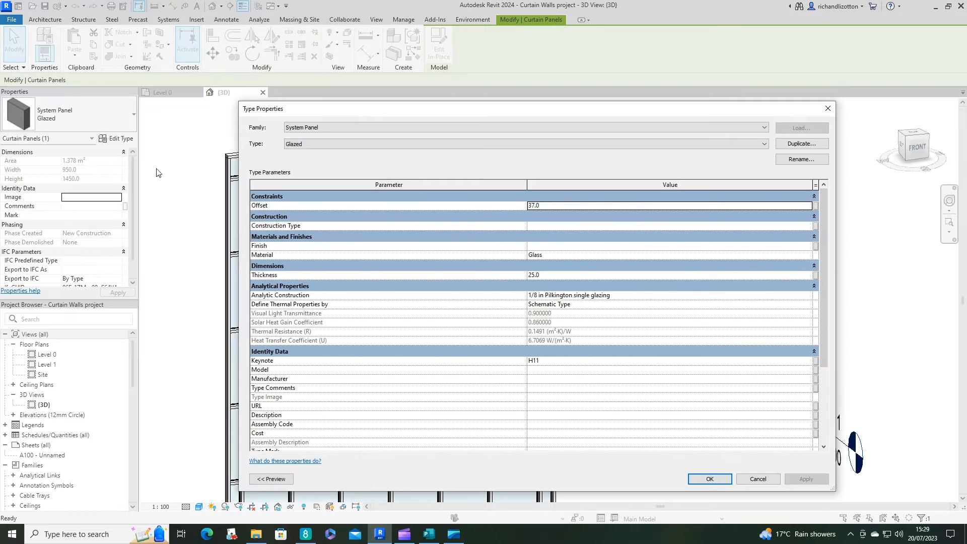
mouse_move(538, 203)
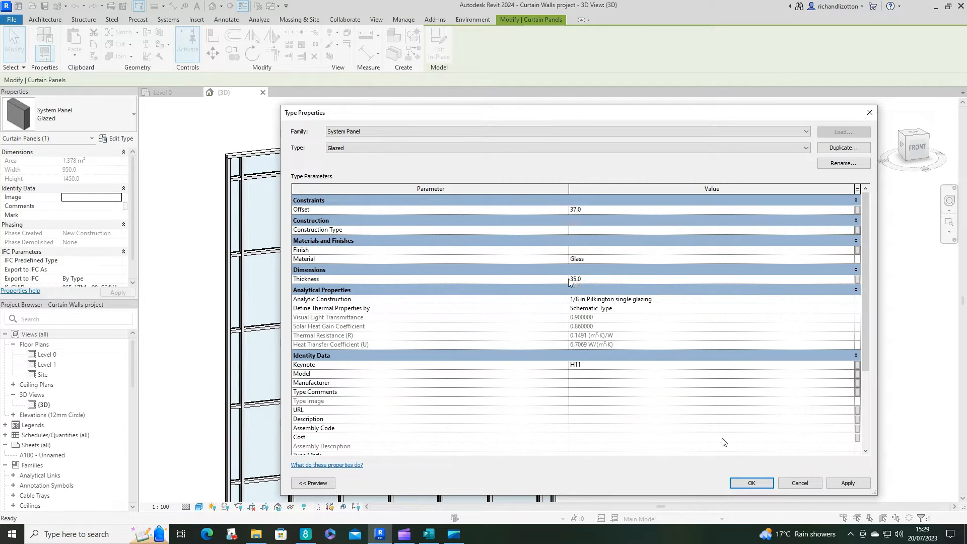
left_click(750, 487)
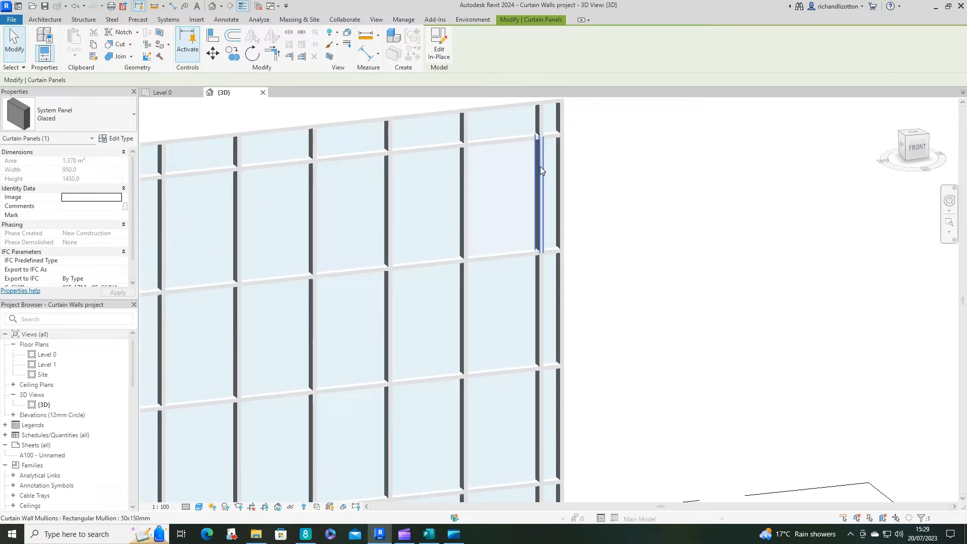
left_click_drag(541, 171, 737, 259)
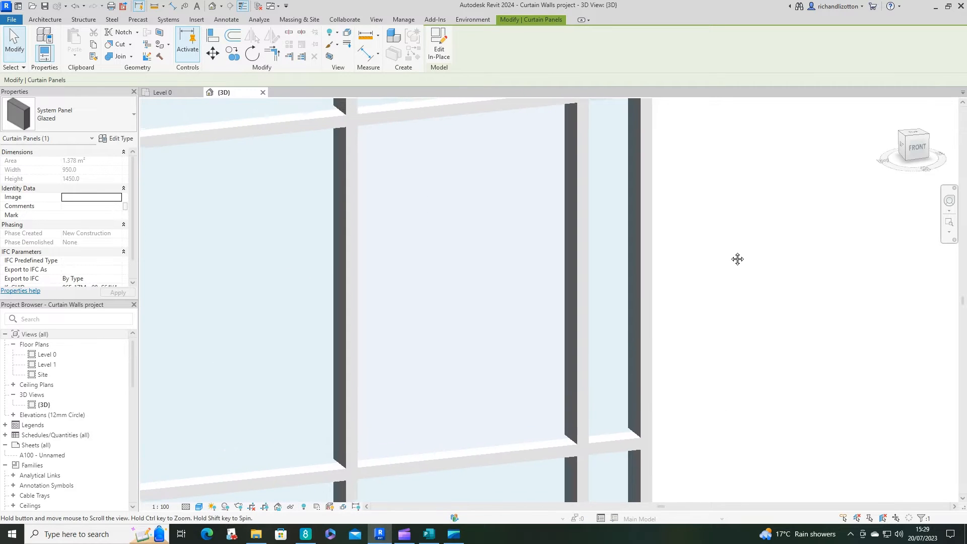
left_click_drag(738, 259, 780, 328)
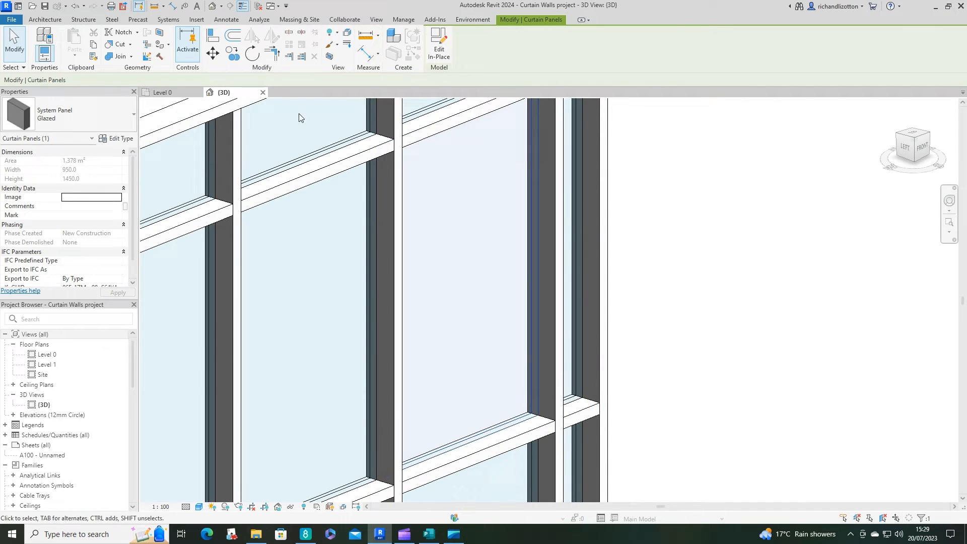
- Set the glazed panel type's offset to 0, recheck its type properties, and orbit out
left_click(118, 138)
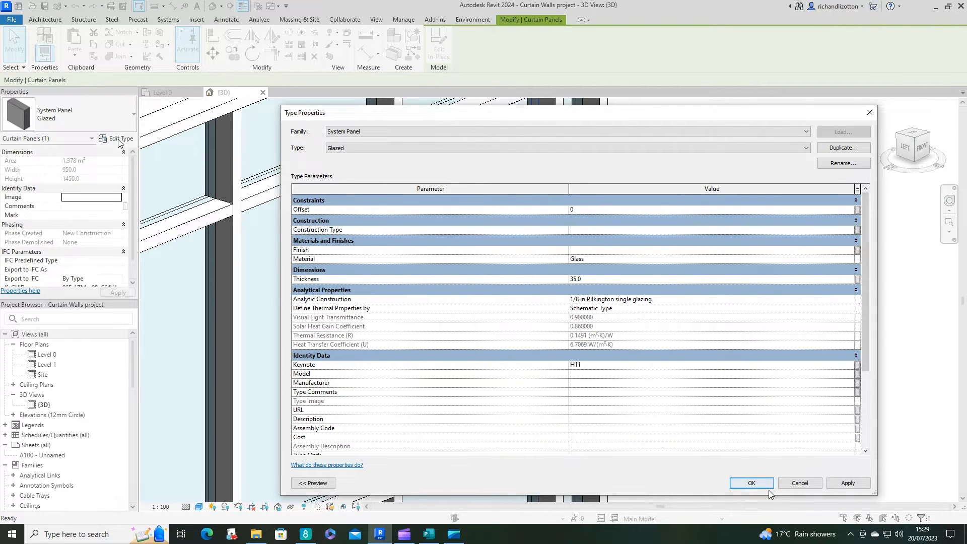
left_click(750, 483)
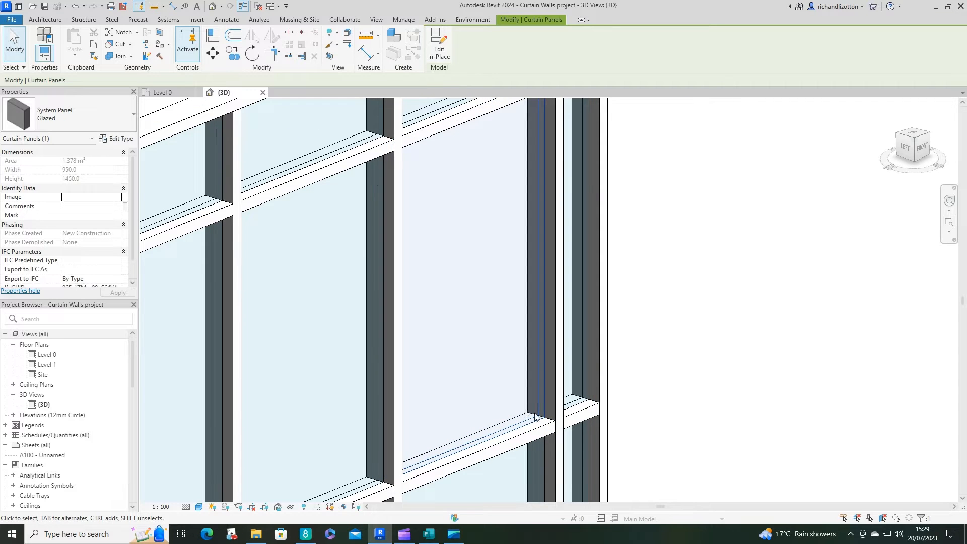
mouse_move(541, 418)
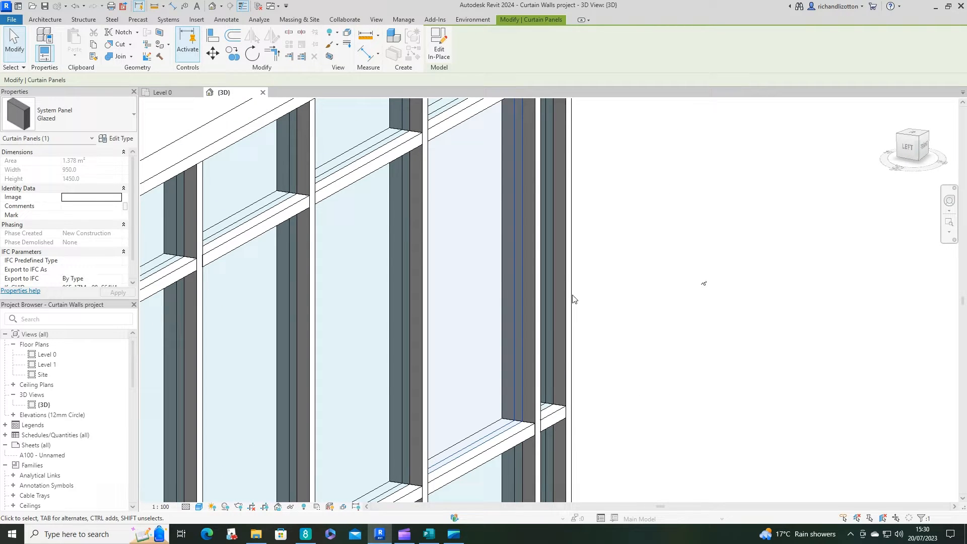
left_click(121, 138)
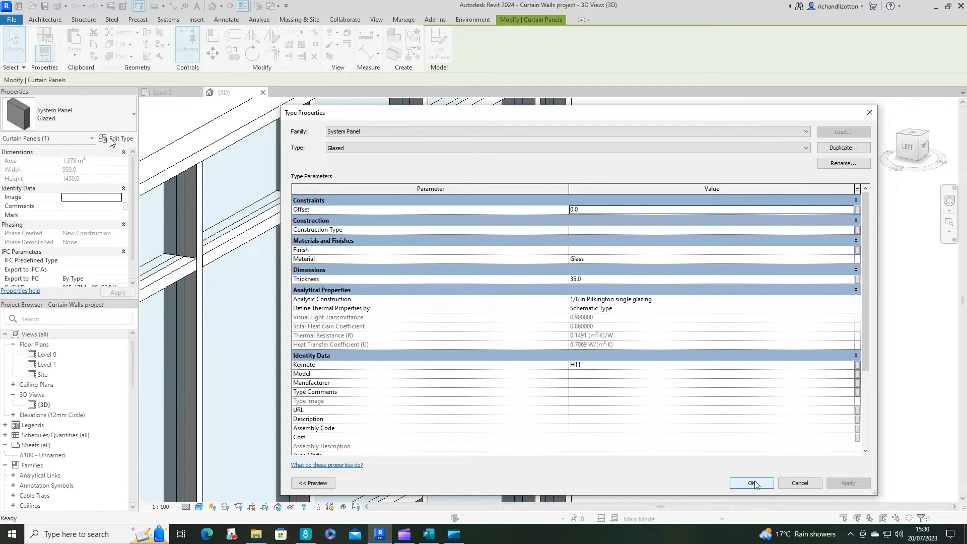
left_click(751, 483)
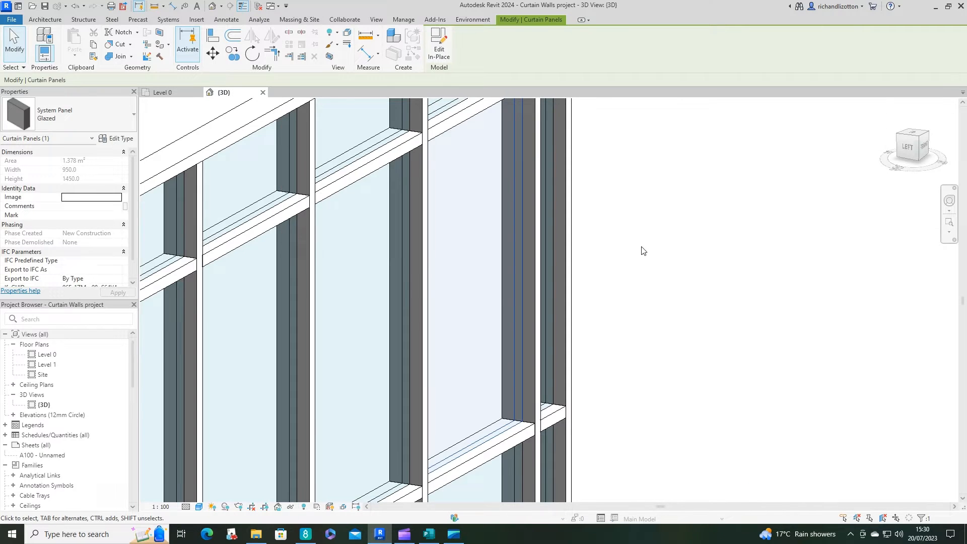
left_click_drag(643, 250, 664, 296)
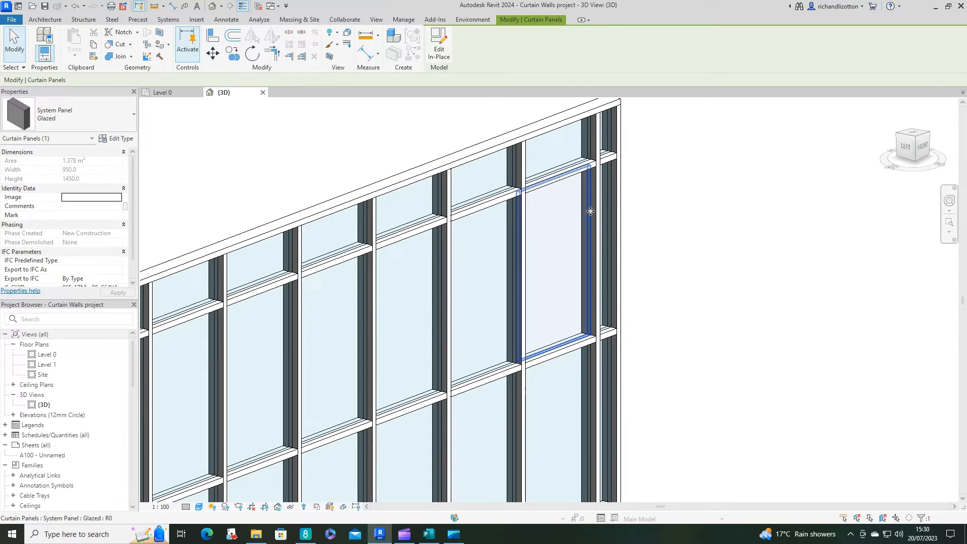
- Switch the selected panel to System Panel: Solid and open its type properties
left_click(83, 114)
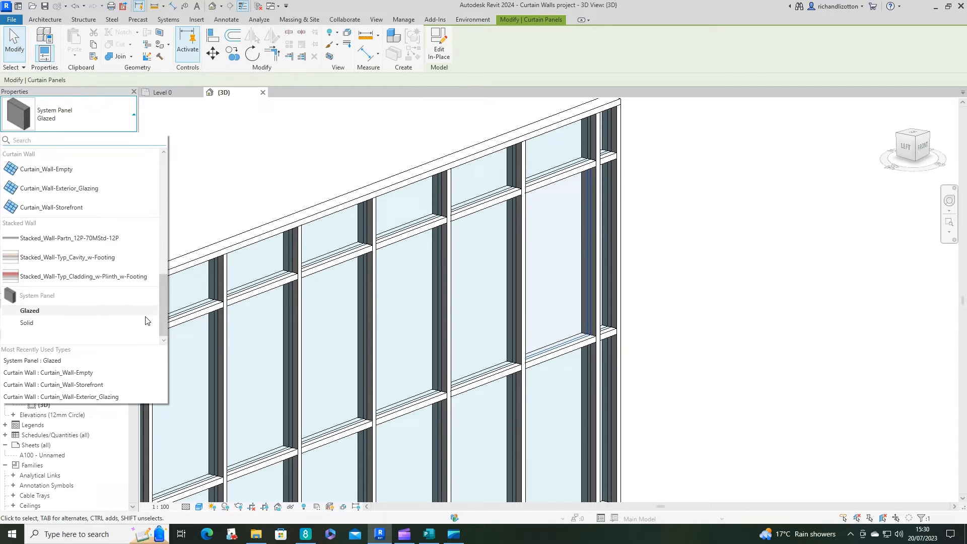
mouse_move(27, 322)
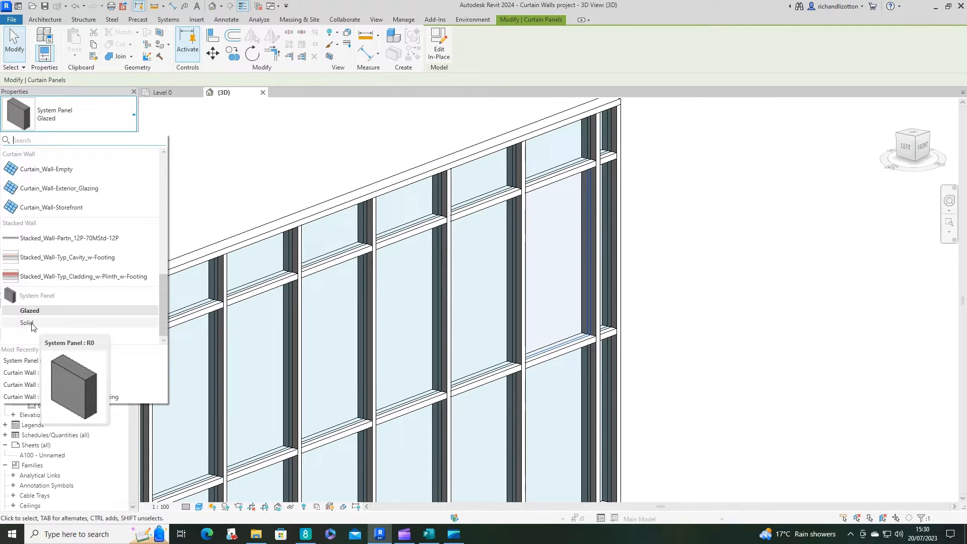
left_click(27, 324)
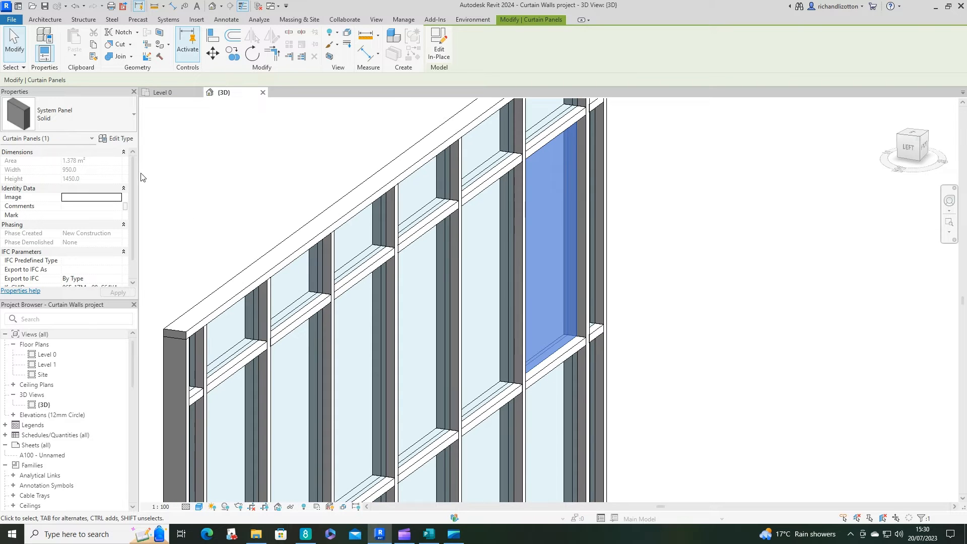
left_click(116, 138)
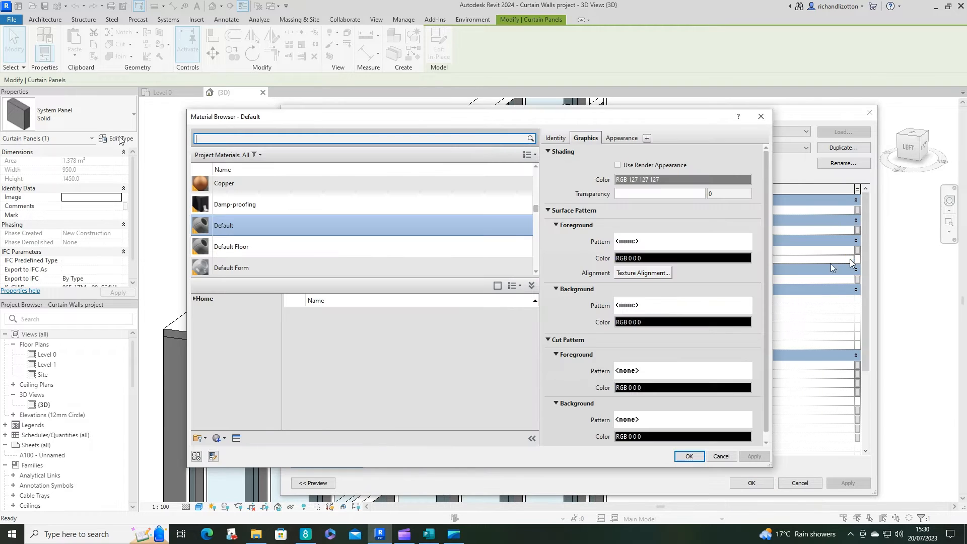
- Assign Copper to the Solid panel type and view the wall from the front
left_click(223, 184)
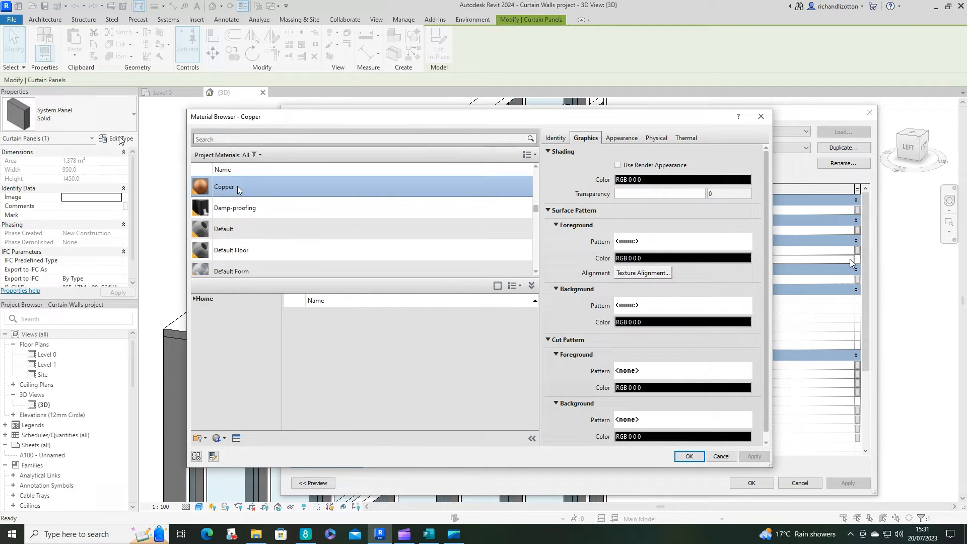
left_click(688, 456)
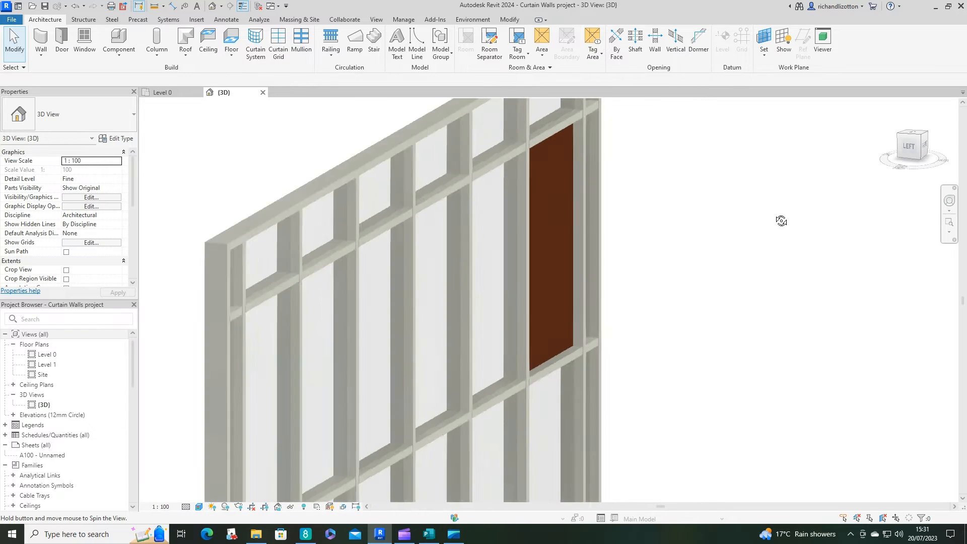
left_click_drag(781, 220, 533, 199)
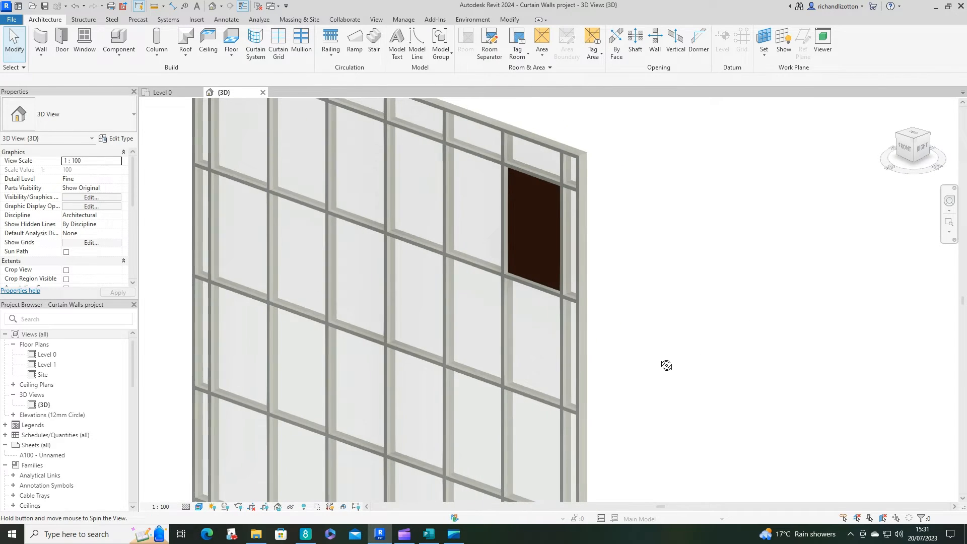
- Duplicate the Glazed system panel type to create Glazed 50mm
left_click(531, 232)
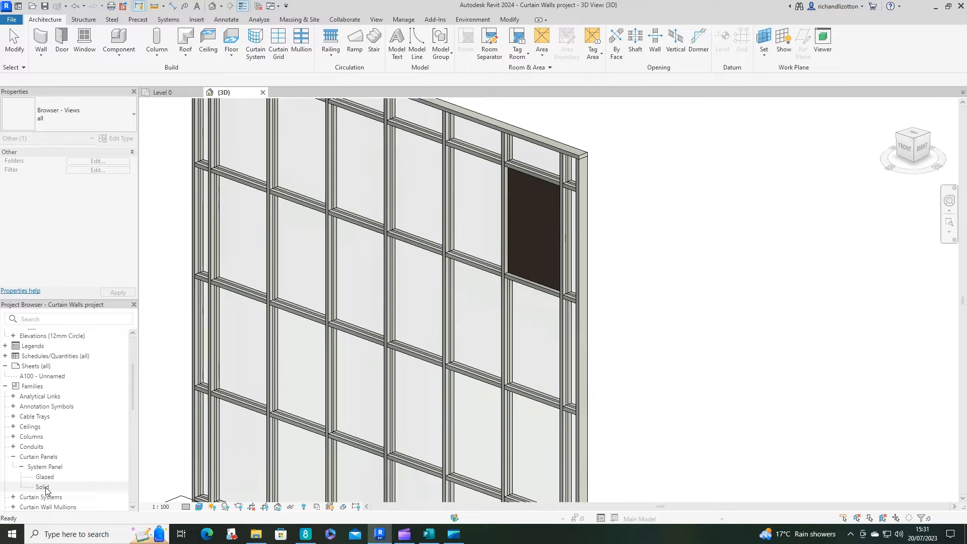
right_click(44, 475)
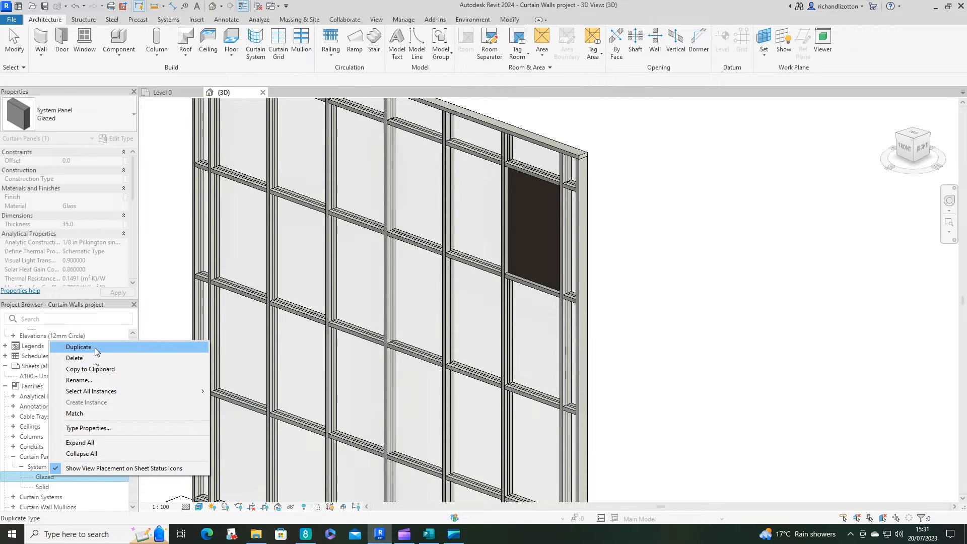
left_click(79, 347)
type("Glazed 50mm")
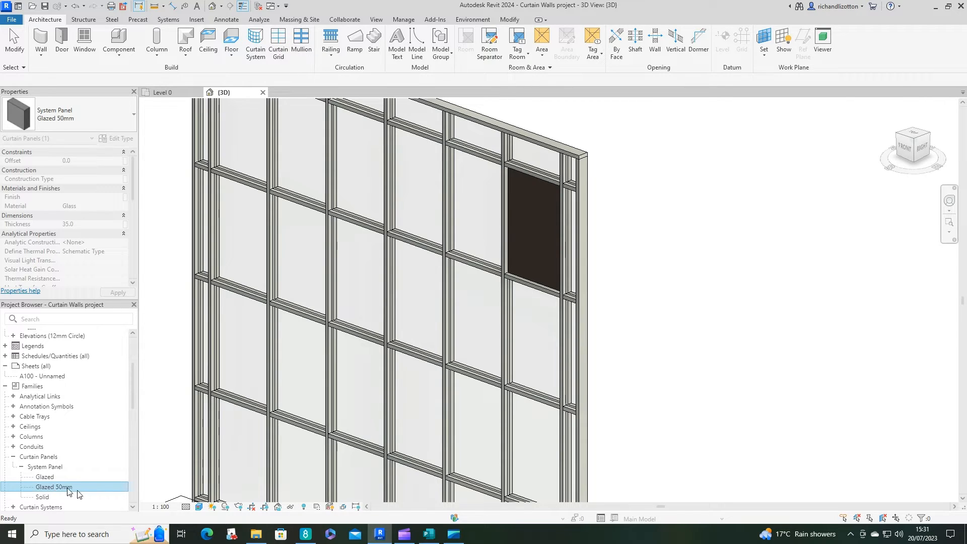
- Set the Glazed 50mm type's thickness to 50.0
right_click(52, 487)
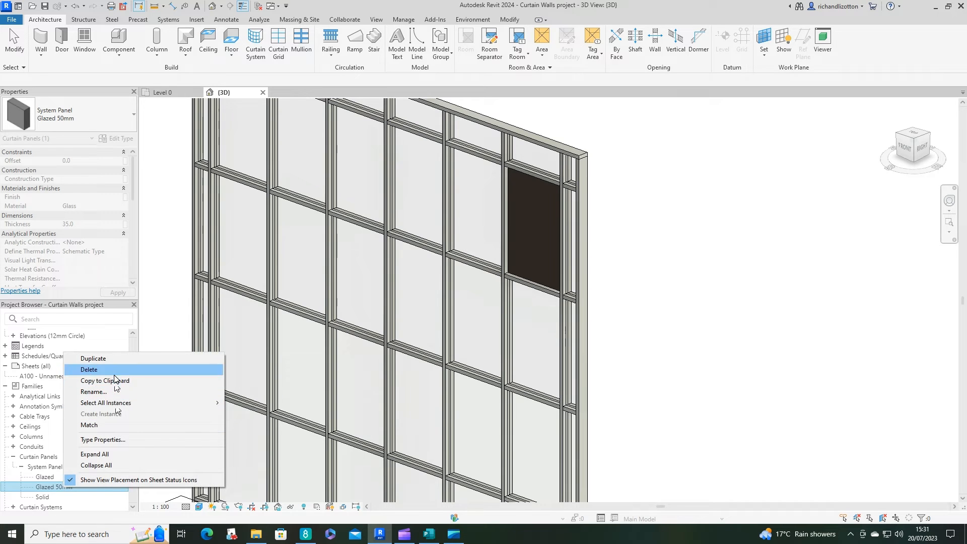
mouse_move(43, 494)
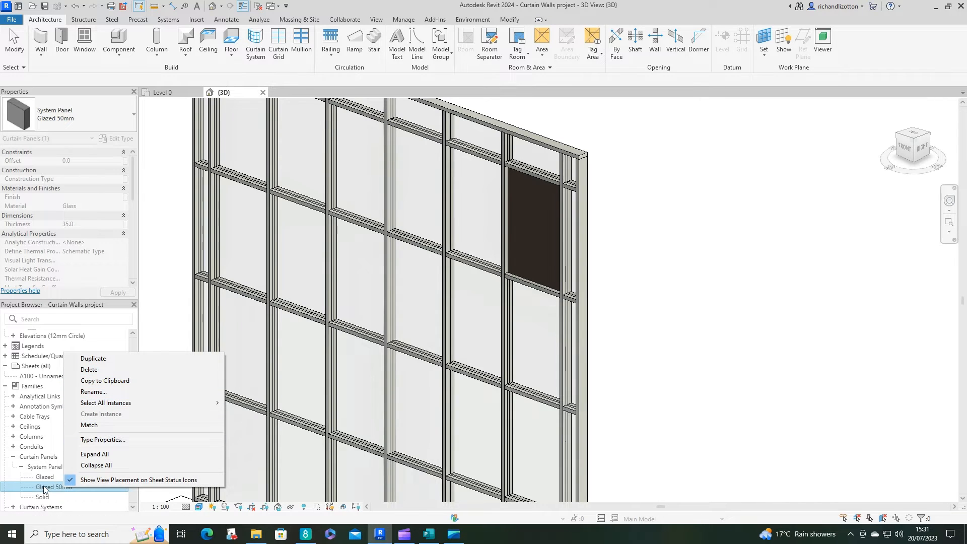
left_click(103, 439)
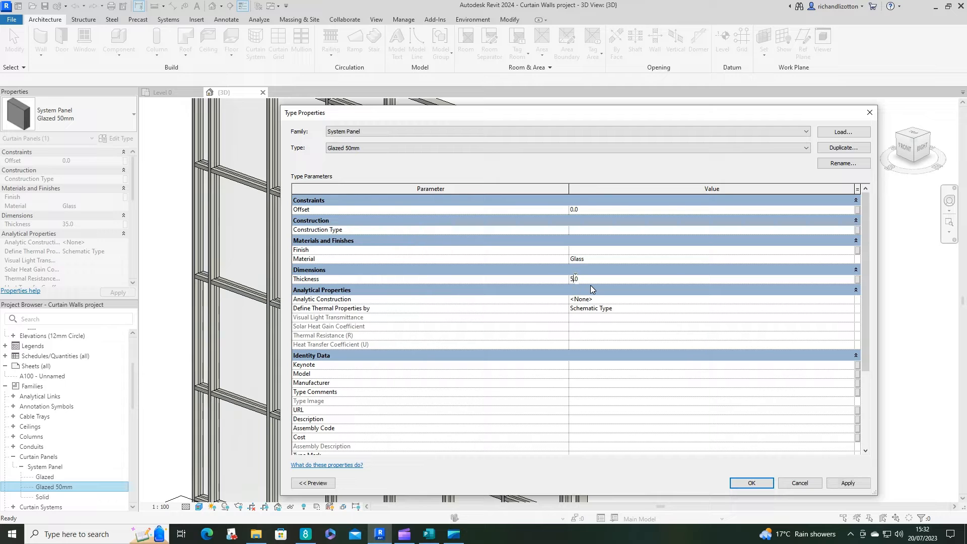
type("50.0")
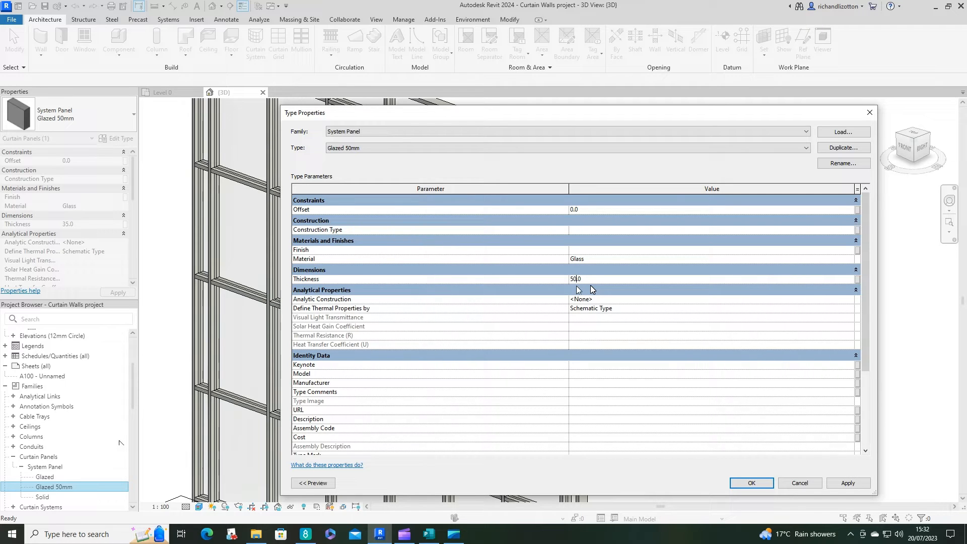
left_click(750, 482)
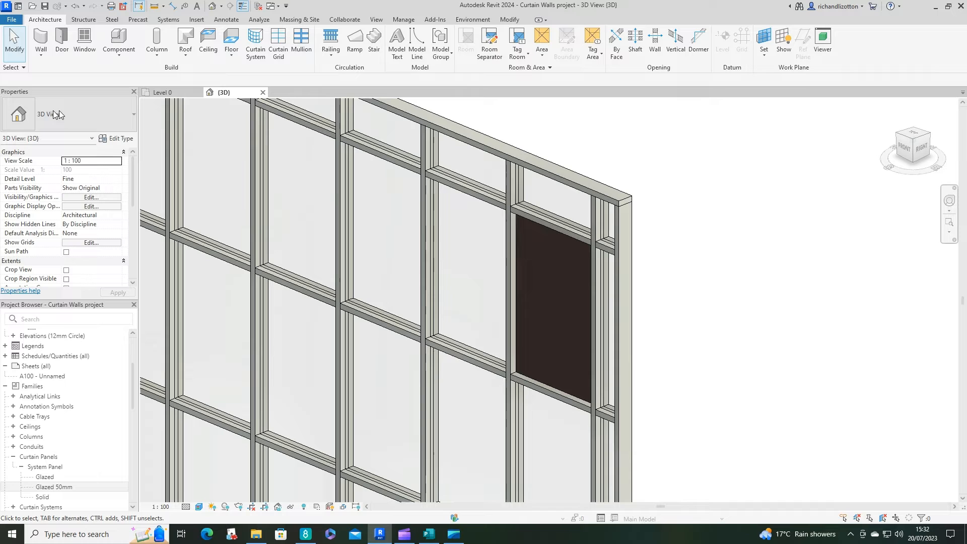
- Open Curtain_Panels_Solid.rfa from the Curtain Wall Panels folder, continuing past the warning
left_click(11, 19)
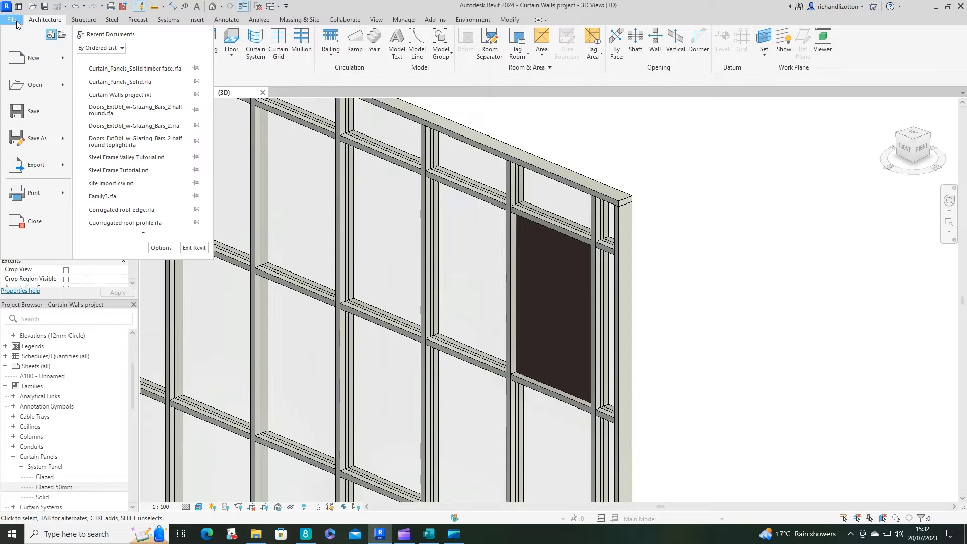
left_click(35, 85)
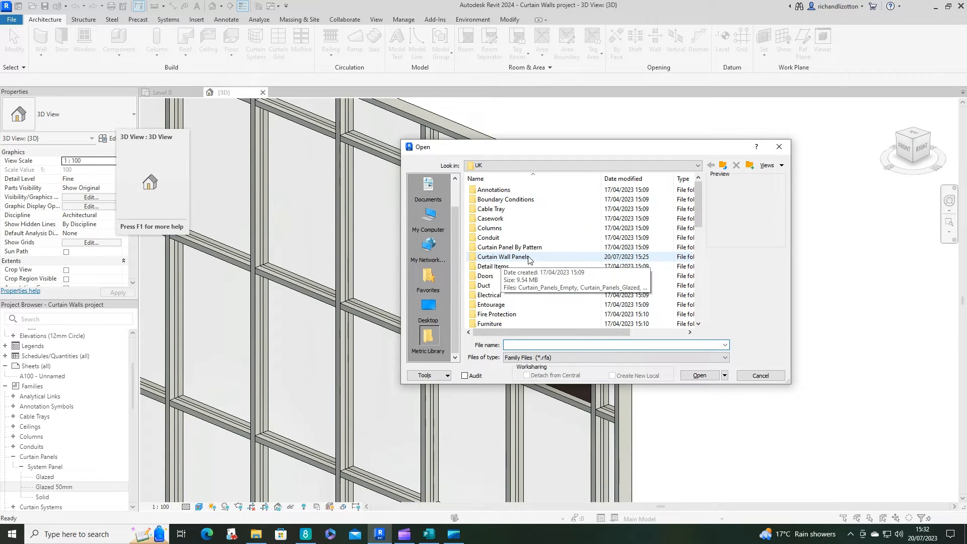
double_click(504, 256)
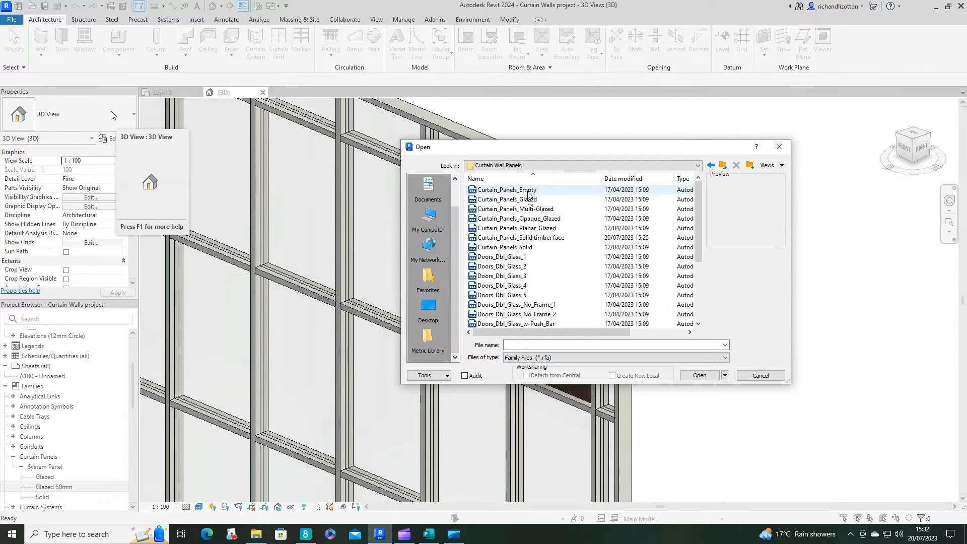
left_click(519, 237)
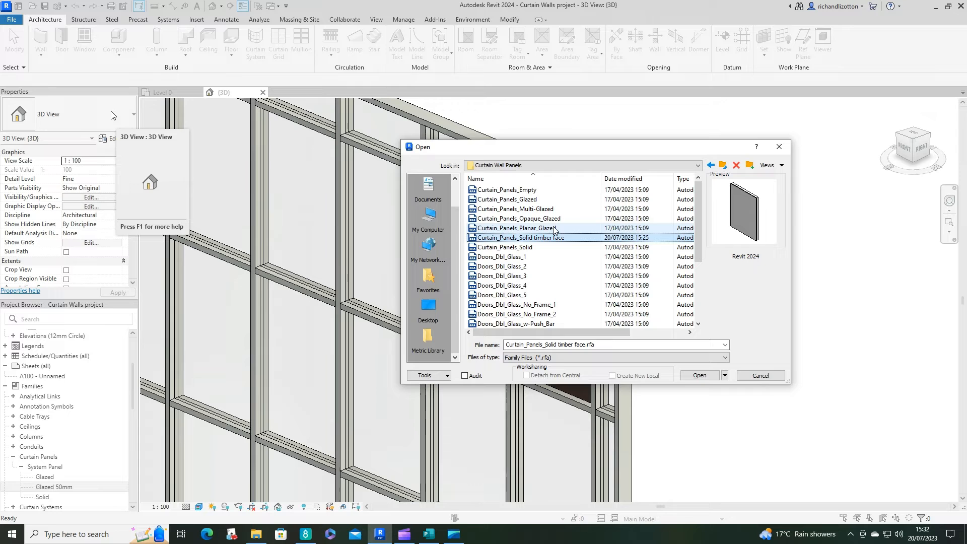
left_click(521, 237)
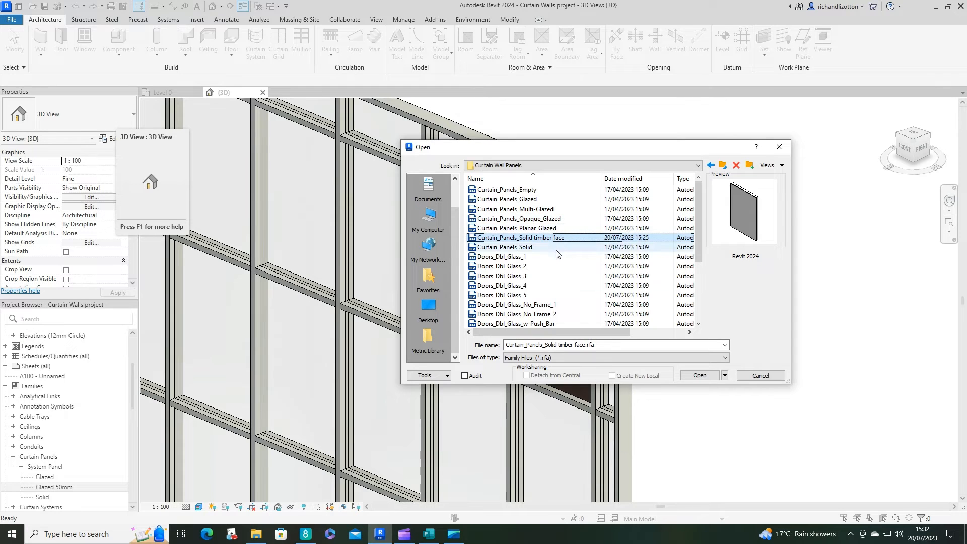
left_click(505, 246)
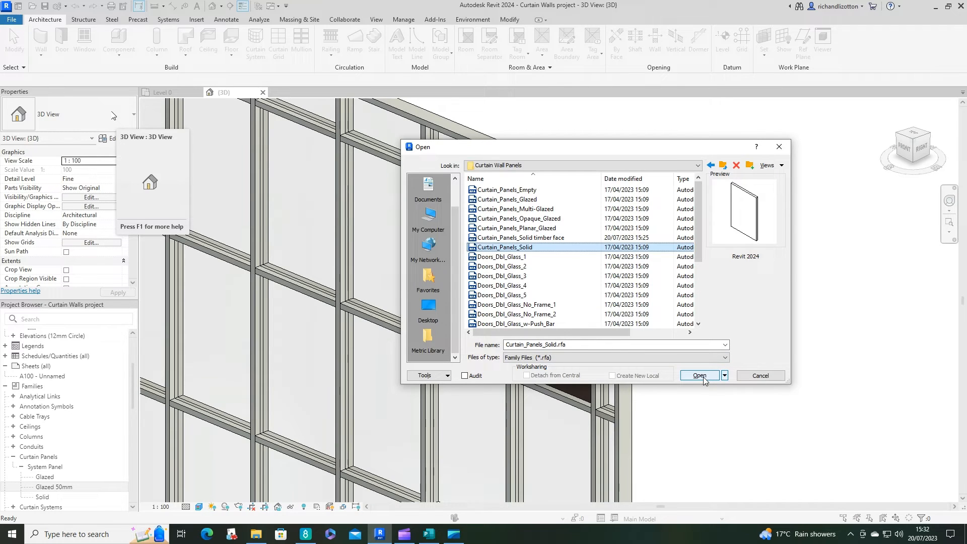
left_click(698, 376)
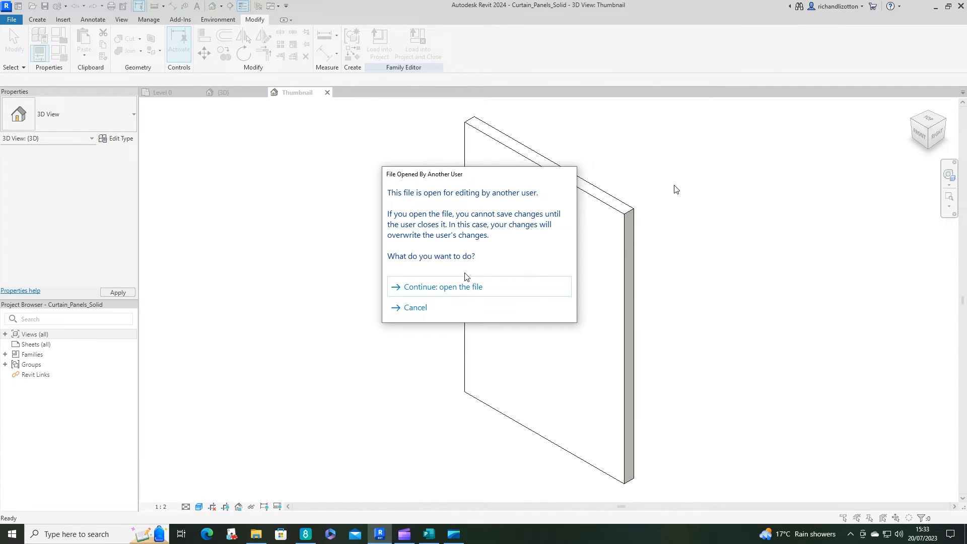
left_click(442, 286)
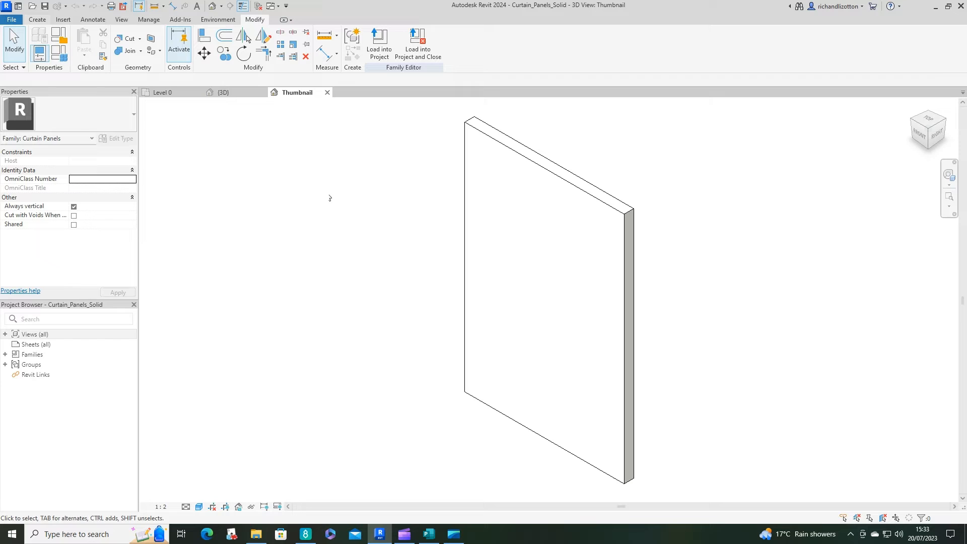
left_click(515, 155)
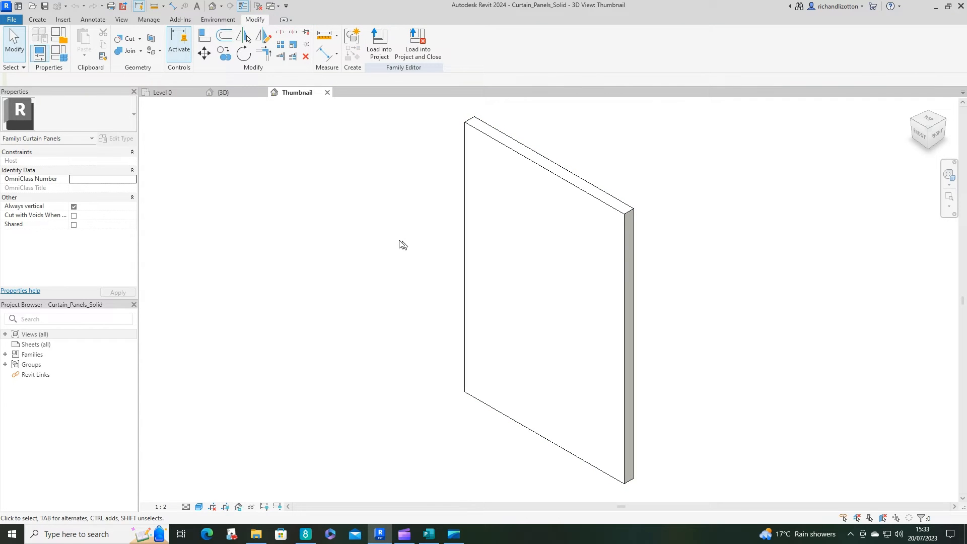
mouse_move(20, 341)
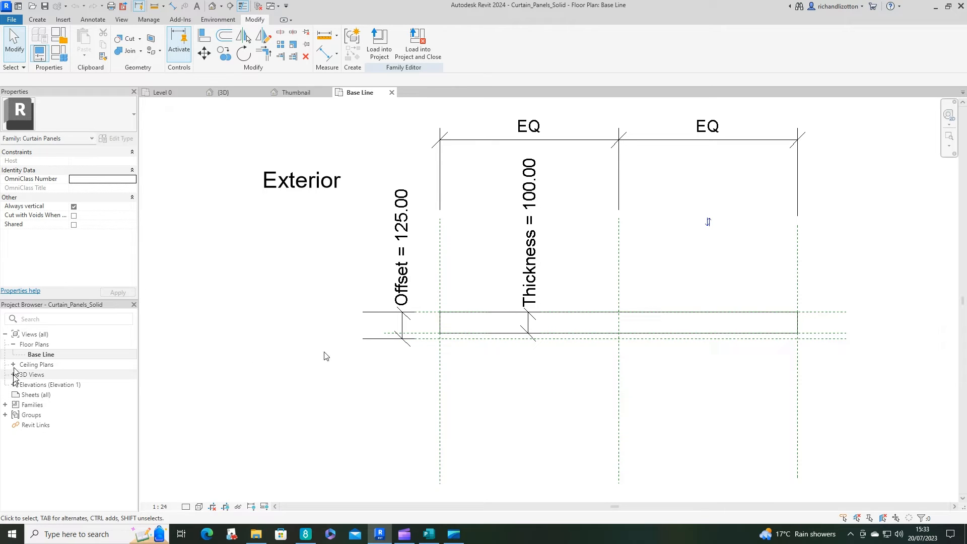
- View the family's Exterior elevation, then return to the Base Line plan
left_click(11, 385)
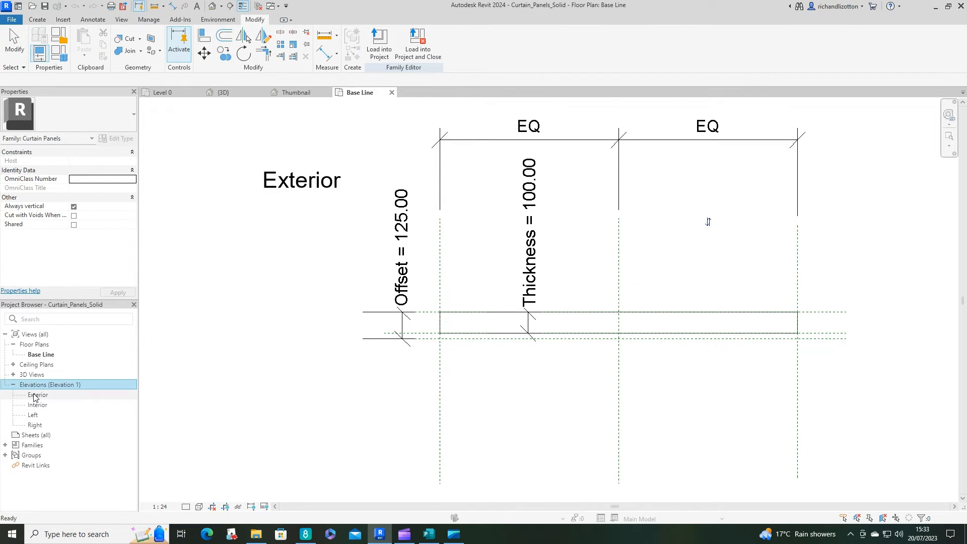
double_click(37, 395)
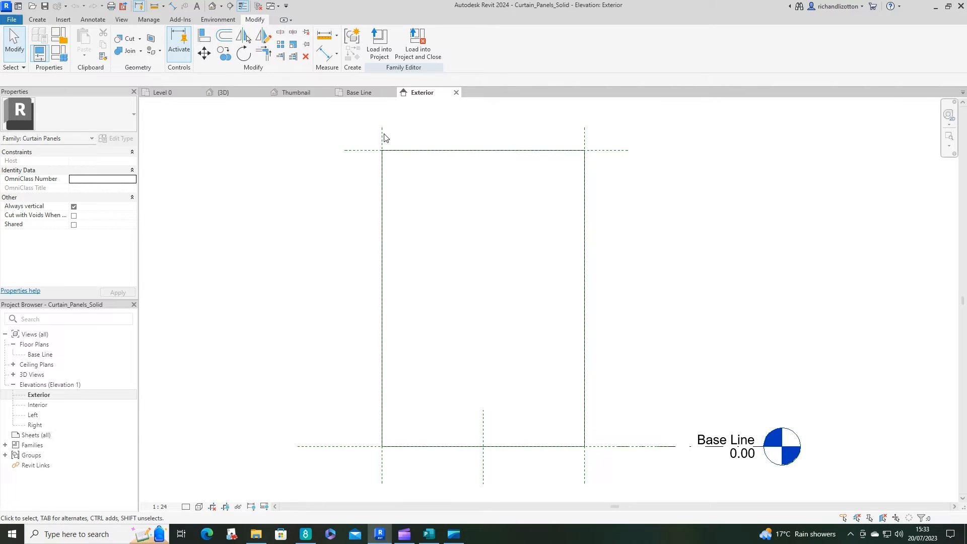
mouse_move(384, 255)
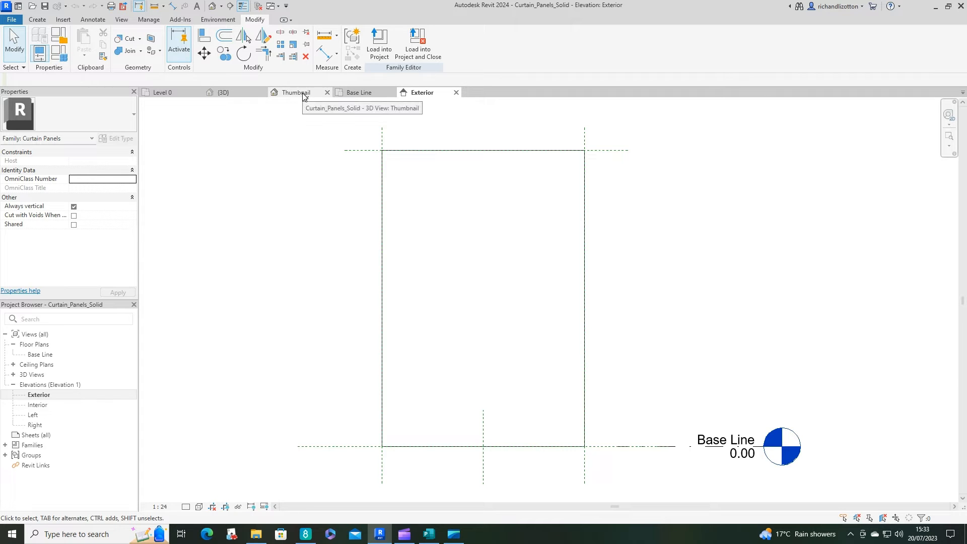
left_click(359, 92)
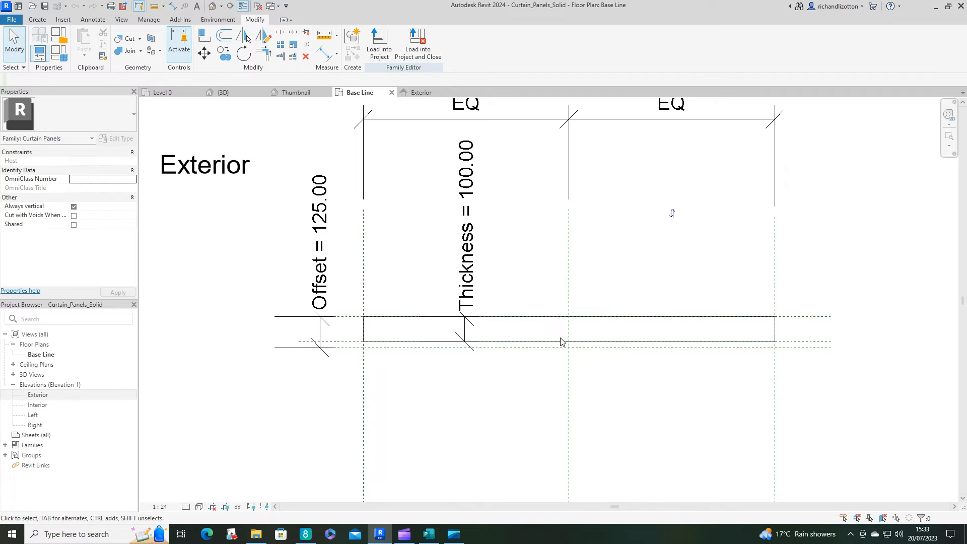
- Launch the Extrusion tool in the Base Line plan to enter sketch mode
left_click(558, 340)
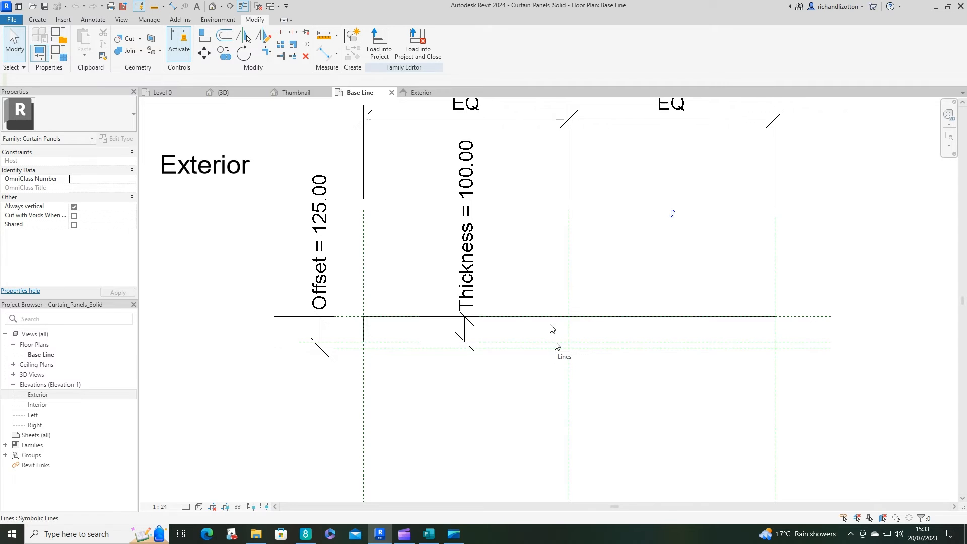
mouse_move(545, 272)
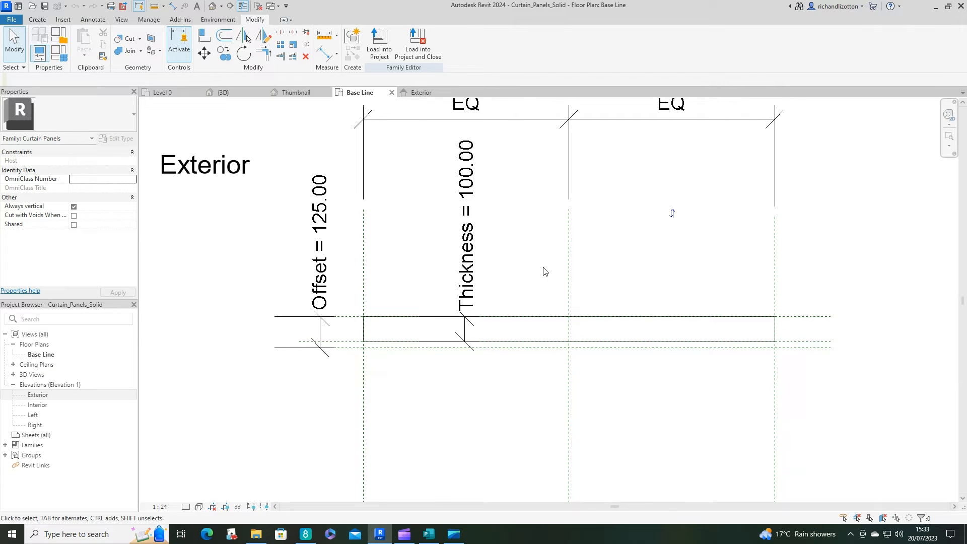
mouse_move(347, 358)
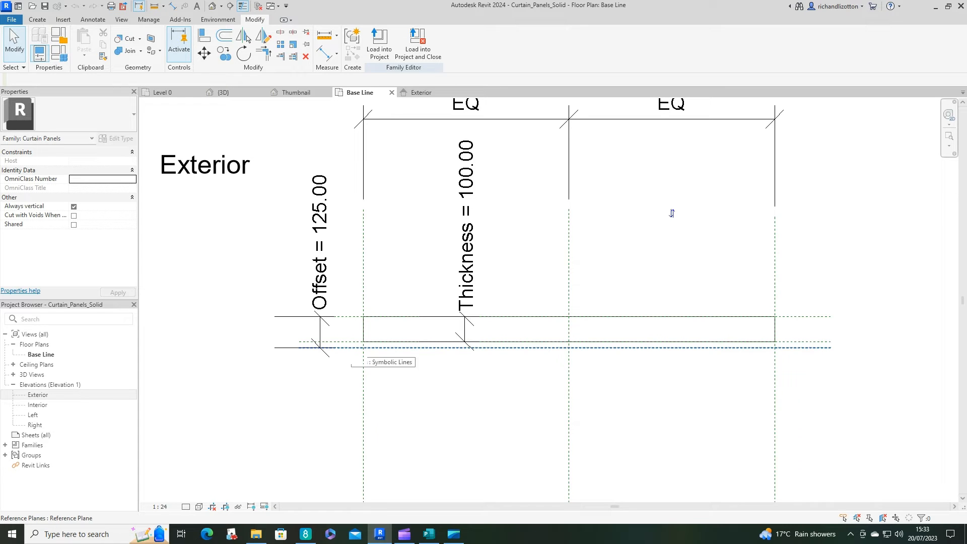
left_click(465, 216)
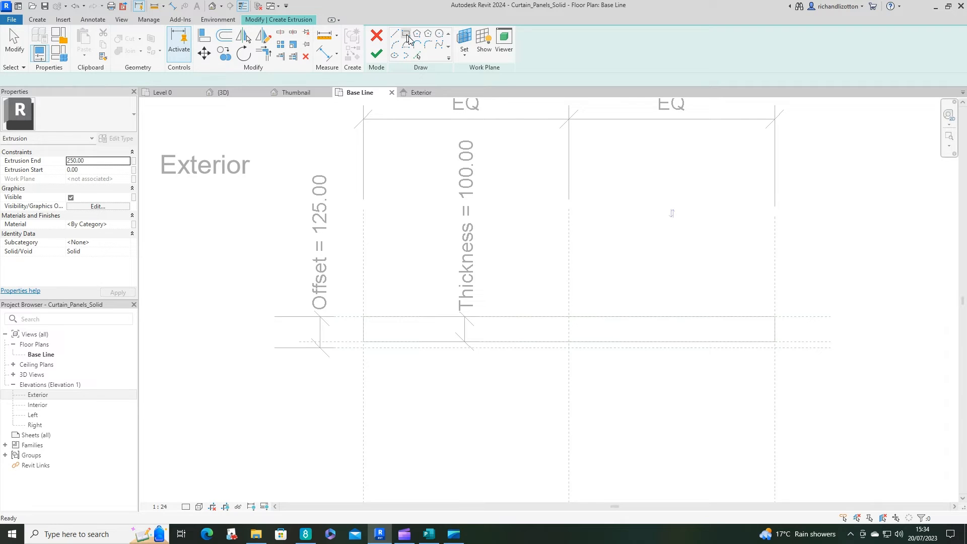
- Pick rectangle sketching and assign Gypsum Wall Board, found by searching 'plaster'
left_click(396, 32)
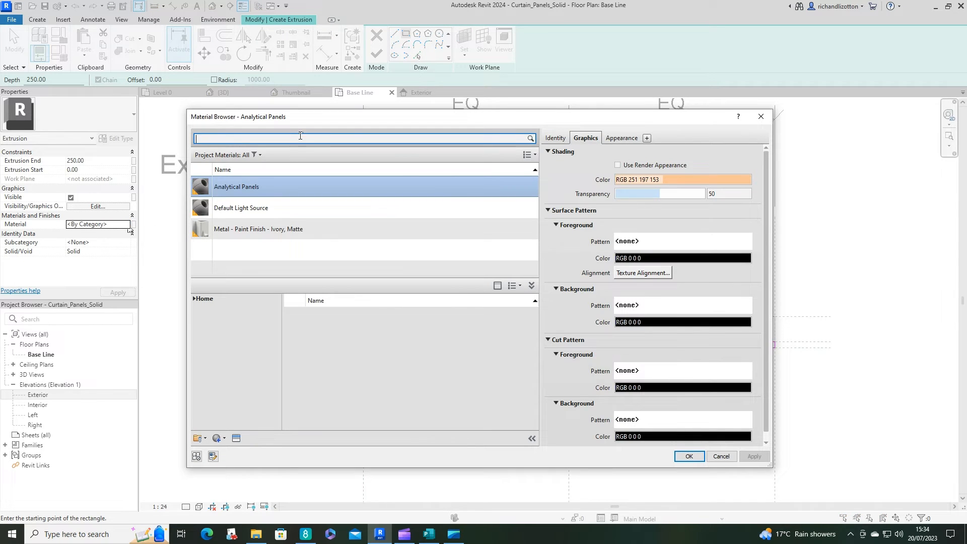
mouse_move(300, 135)
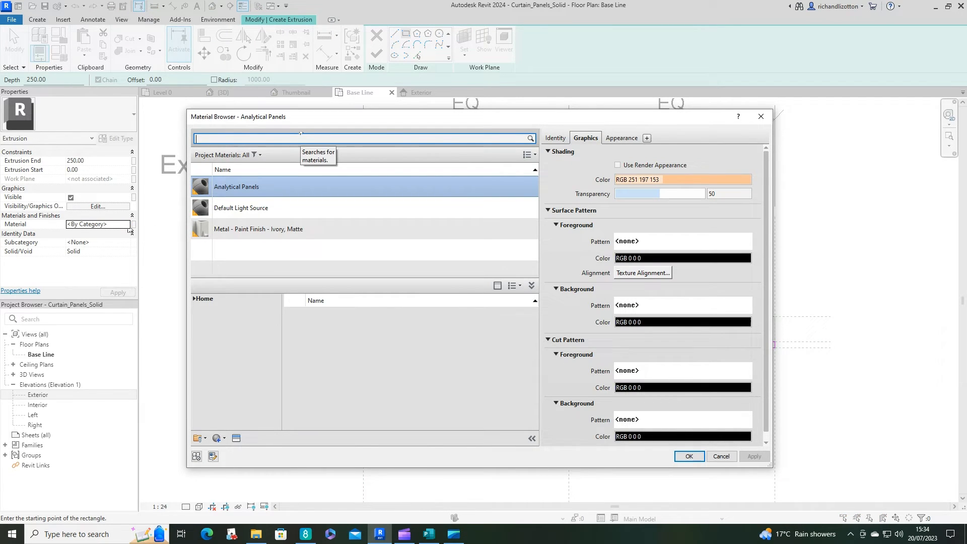
type("plaster")
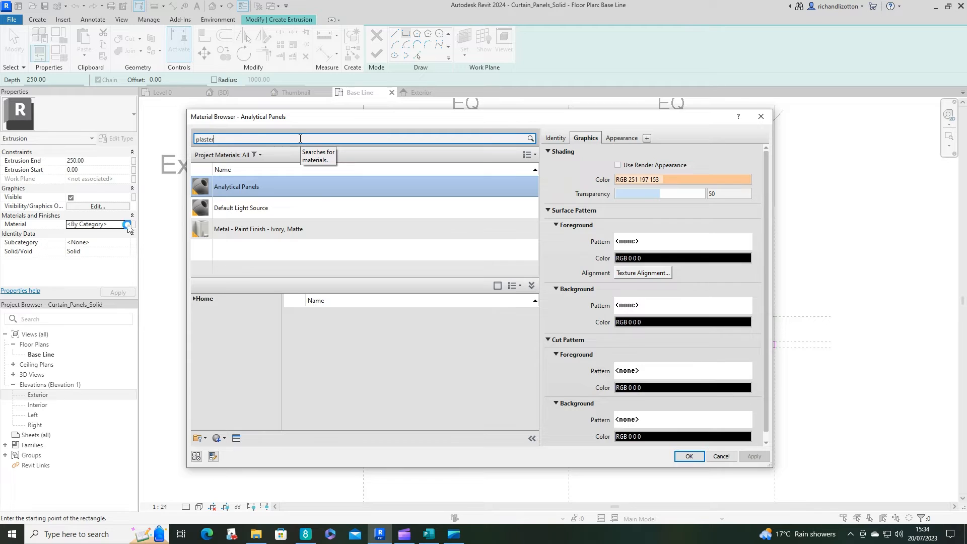
key("enter")
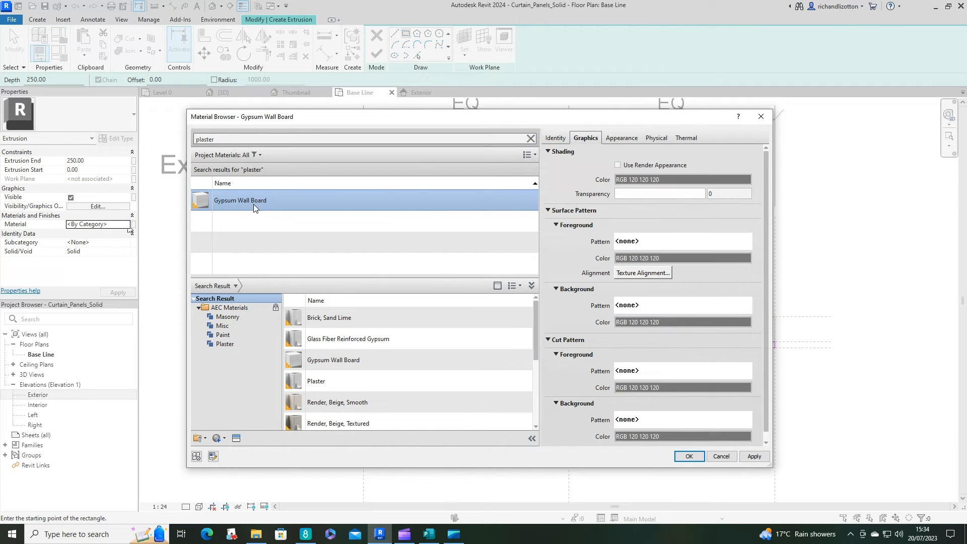
left_click(689, 456)
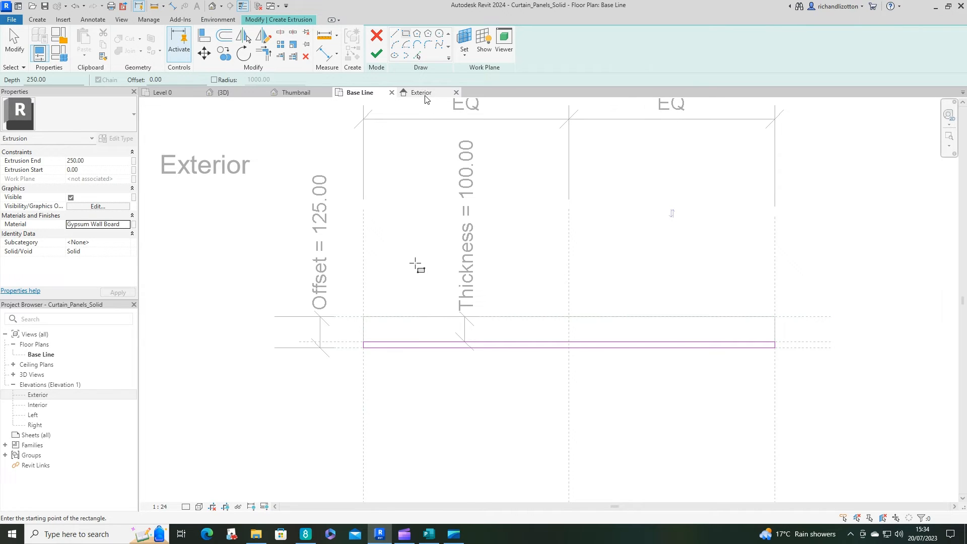
- Check the finished extrusion in Exterior elevation and 3D, then return to Base Line
left_click(421, 92)
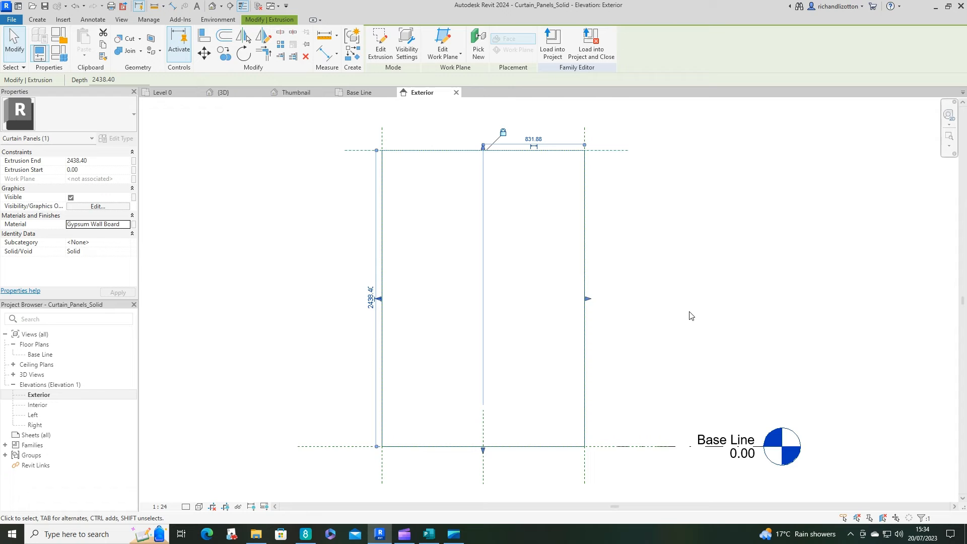
mouse_move(345, 132)
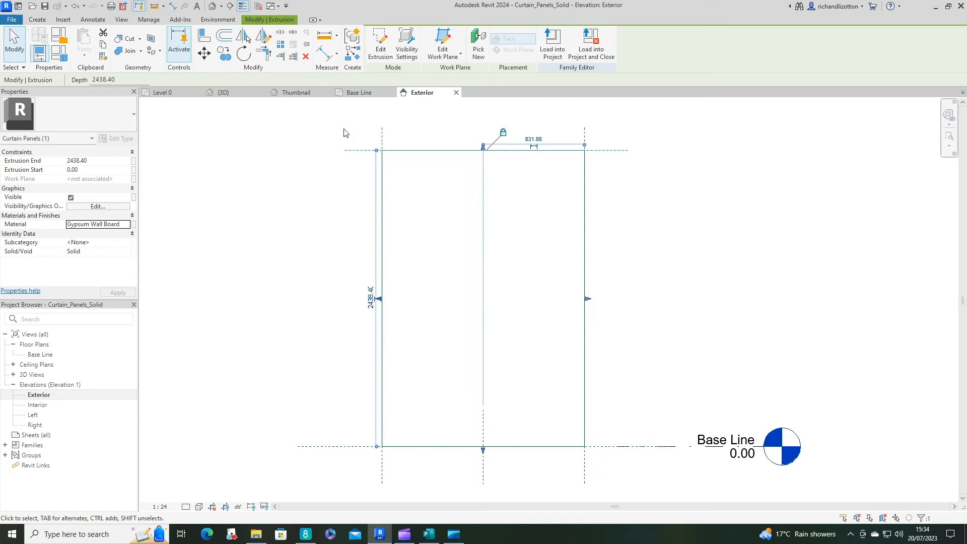
left_click(297, 91)
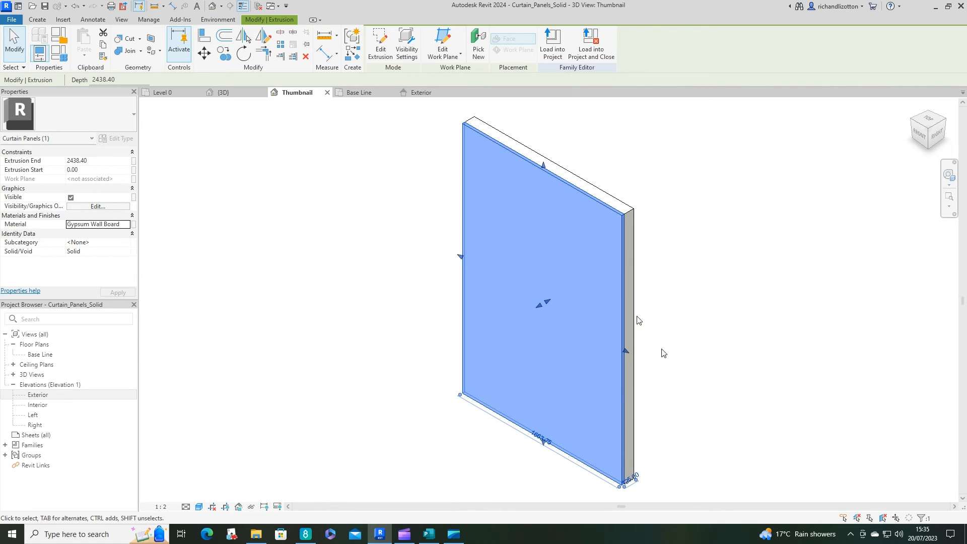
mouse_move(622, 284)
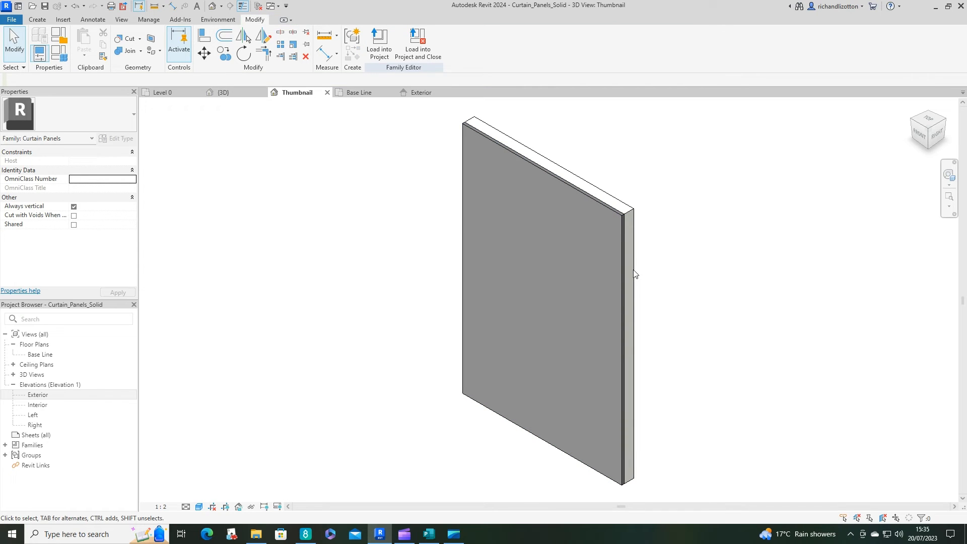
left_click(360, 92)
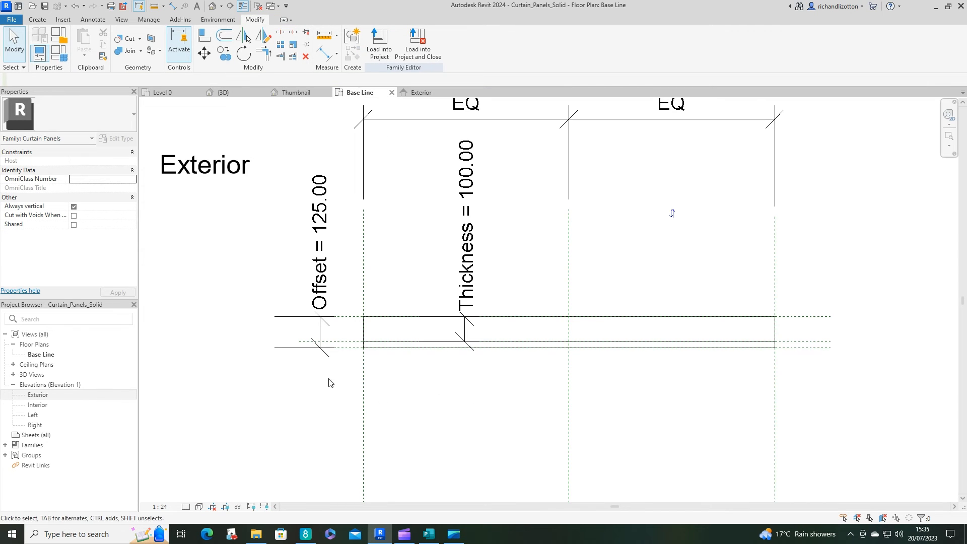
- Switch from the Base Line plan to the Exterior elevation of the gypsum panel family
left_click(349, 345)
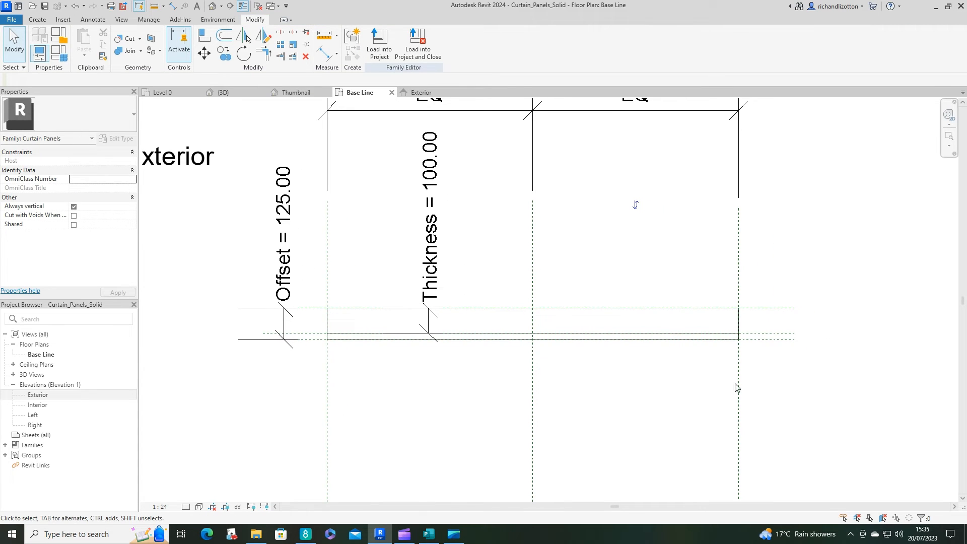
mouse_move(675, 310)
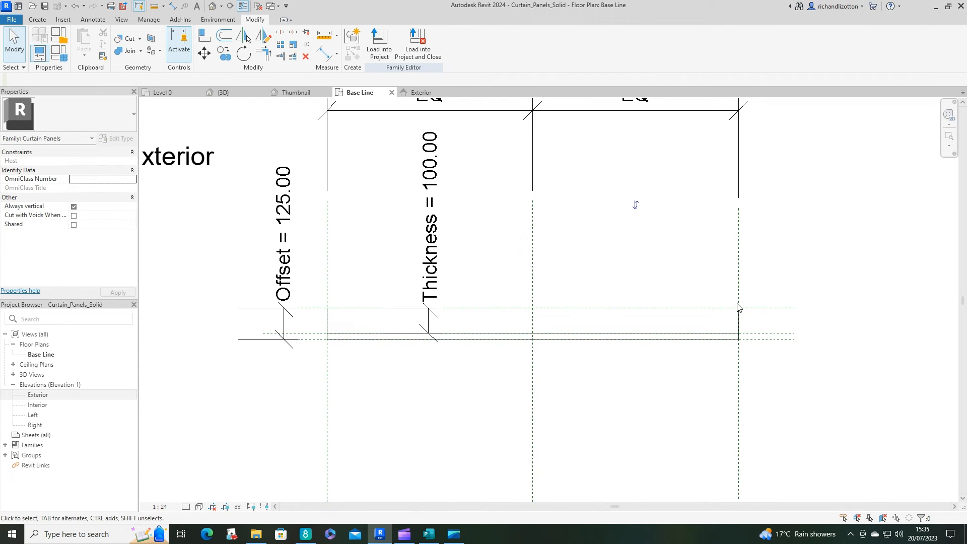
left_click(738, 308)
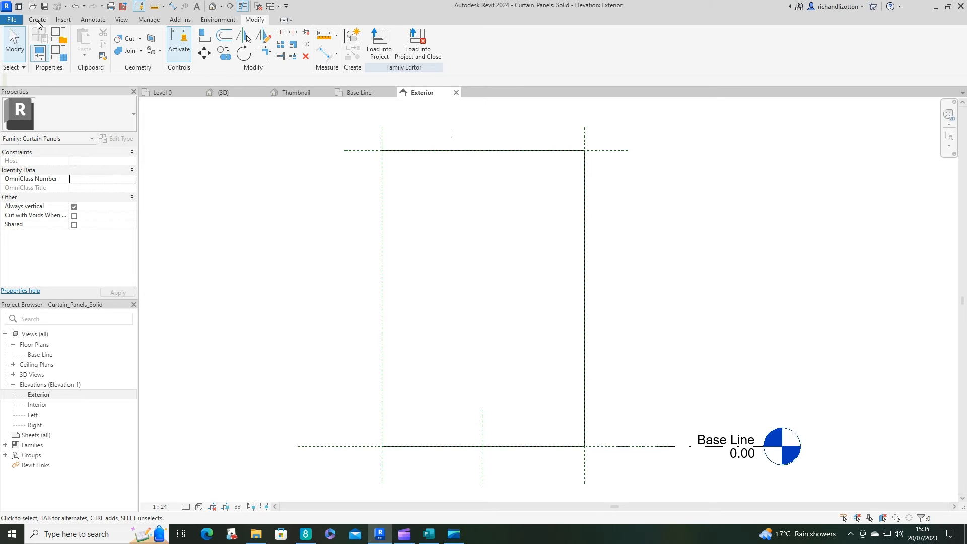
mouse_move(339, 104)
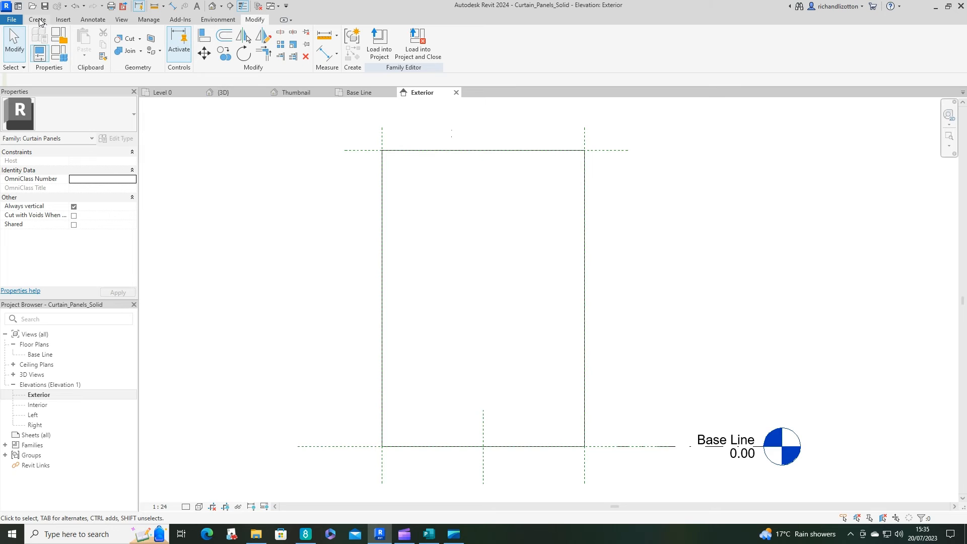
- Save the family as 'Curtain_Panels_Solid plaster board inner' and load it into the project
left_click(11, 19)
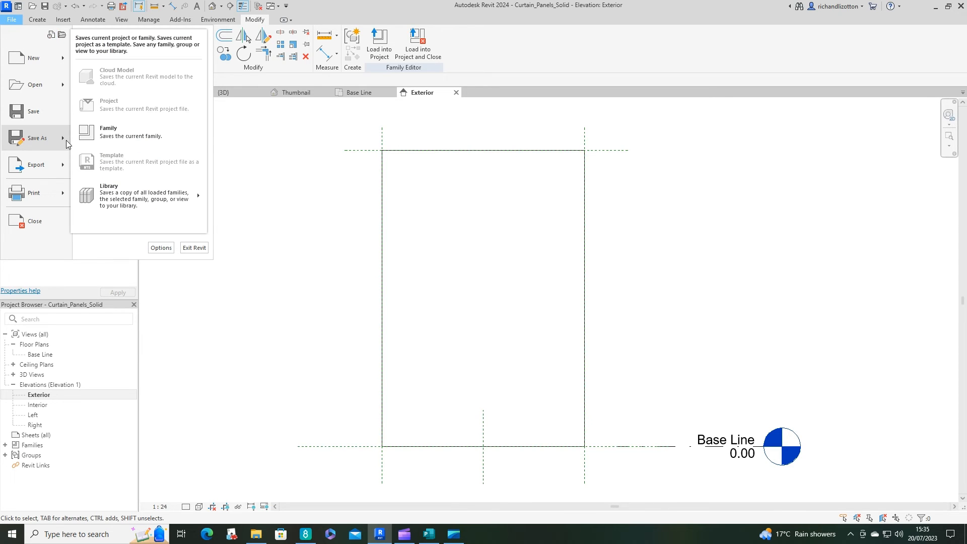
left_click(109, 132)
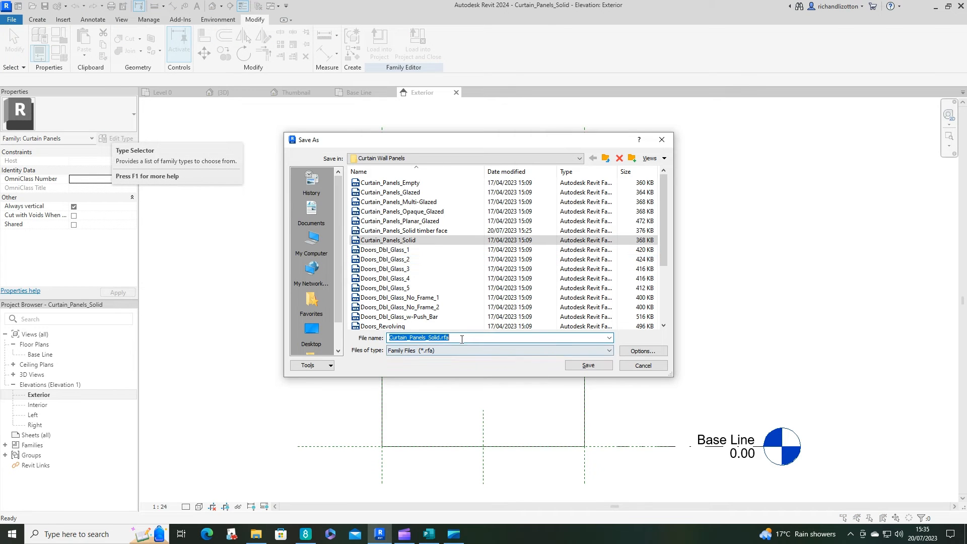
left_click(441, 338)
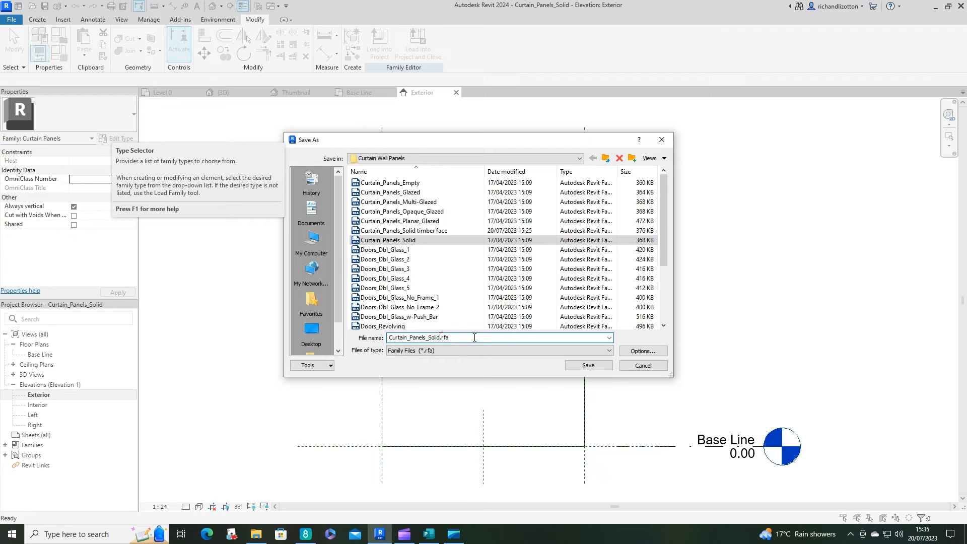
type("plaster")
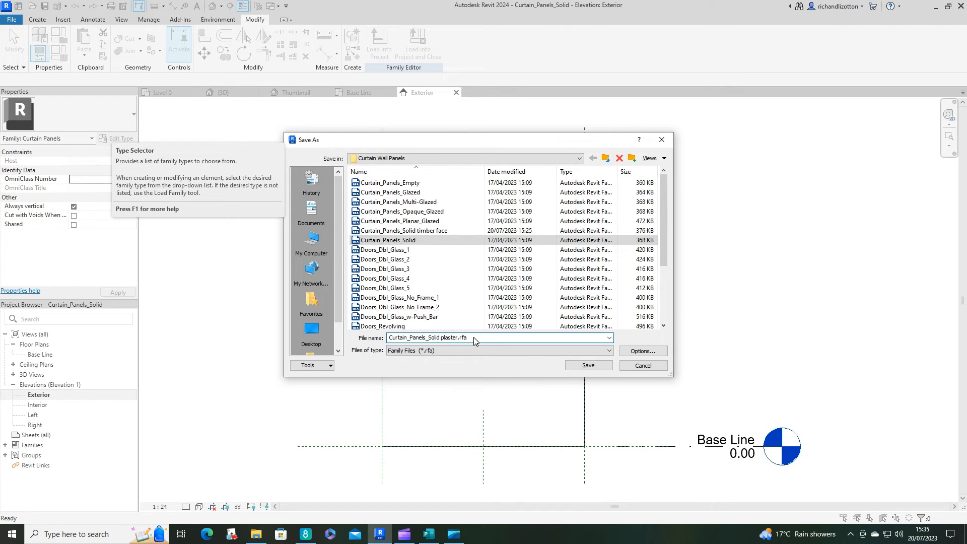
type("boardin")
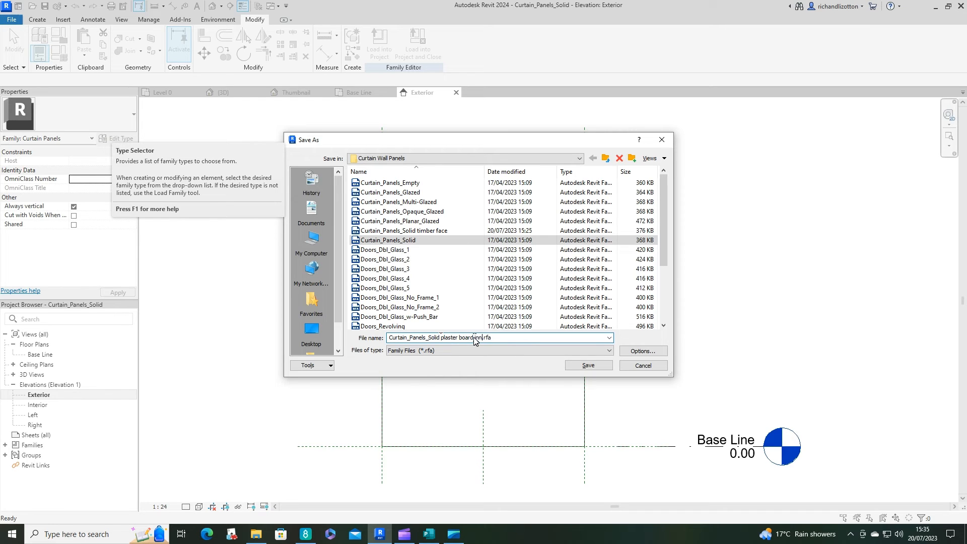
left_click(586, 365)
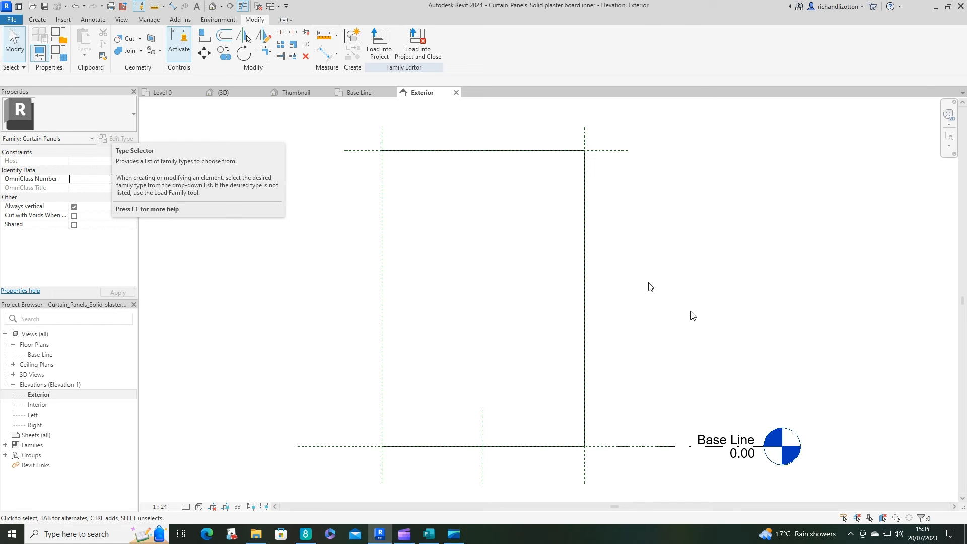
left_click(378, 43)
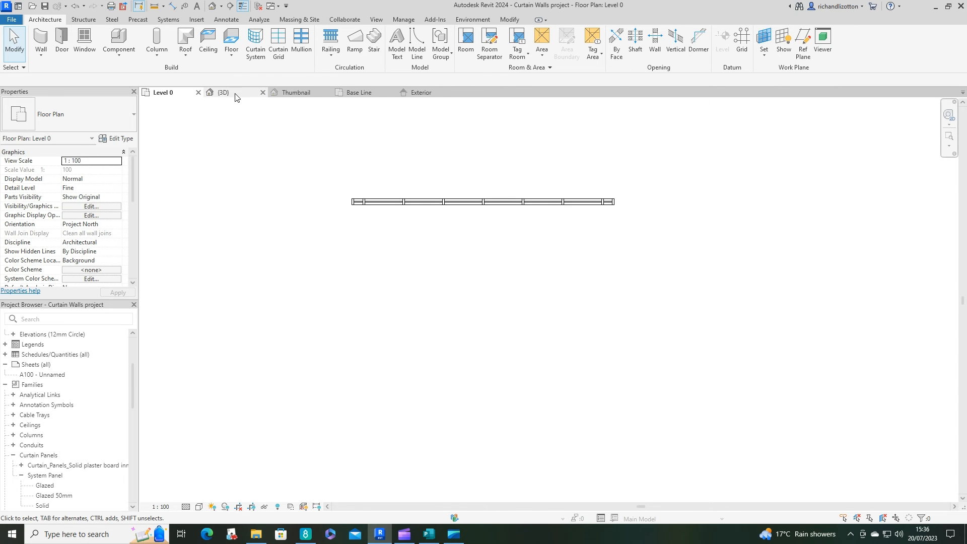
- Assign the plaster board inner panel type to a curtain panel in 3D and open its type properties
left_click(223, 92)
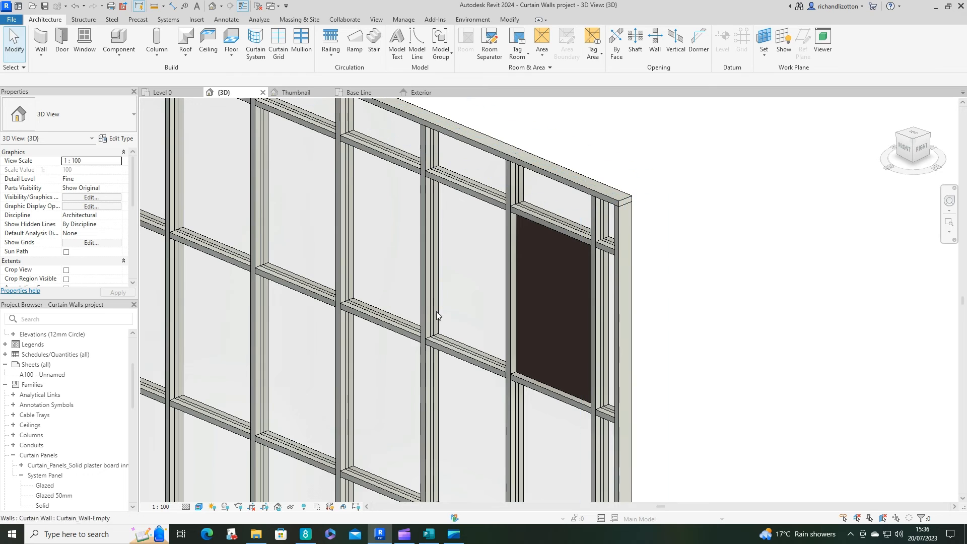
mouse_move(454, 351)
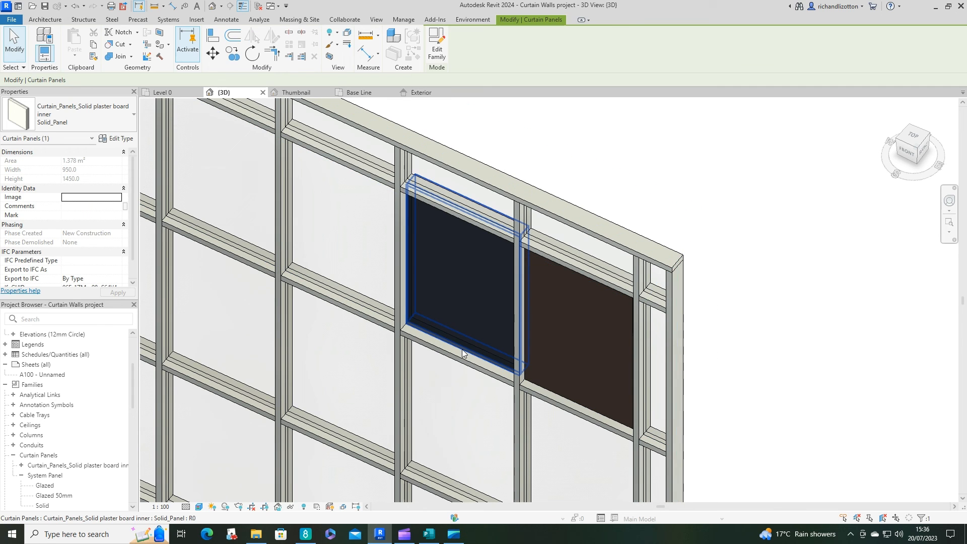
left_click(116, 138)
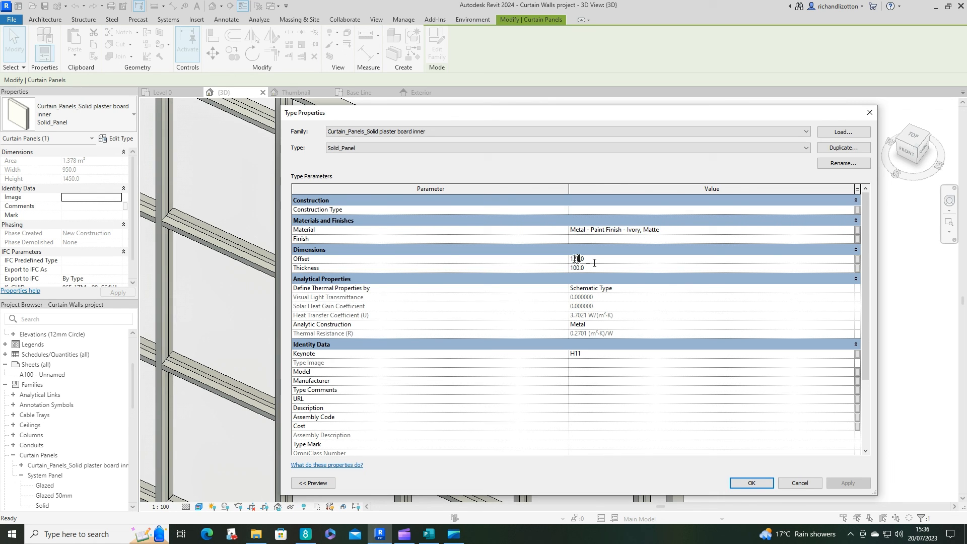
- Edit the Solid_Panel type's Offset value and orbit to see the panel's depth
left_click(750, 486)
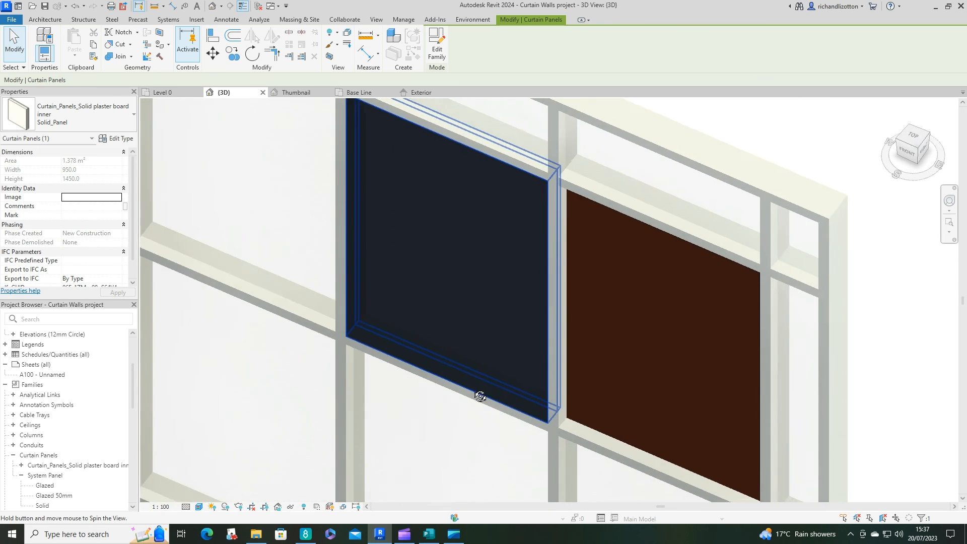
left_click_drag(480, 396, 352, 357)
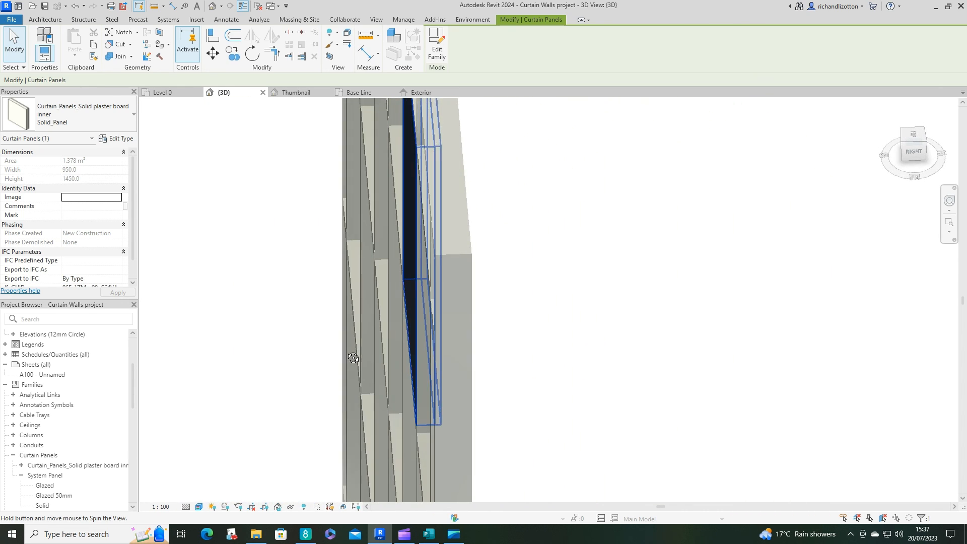